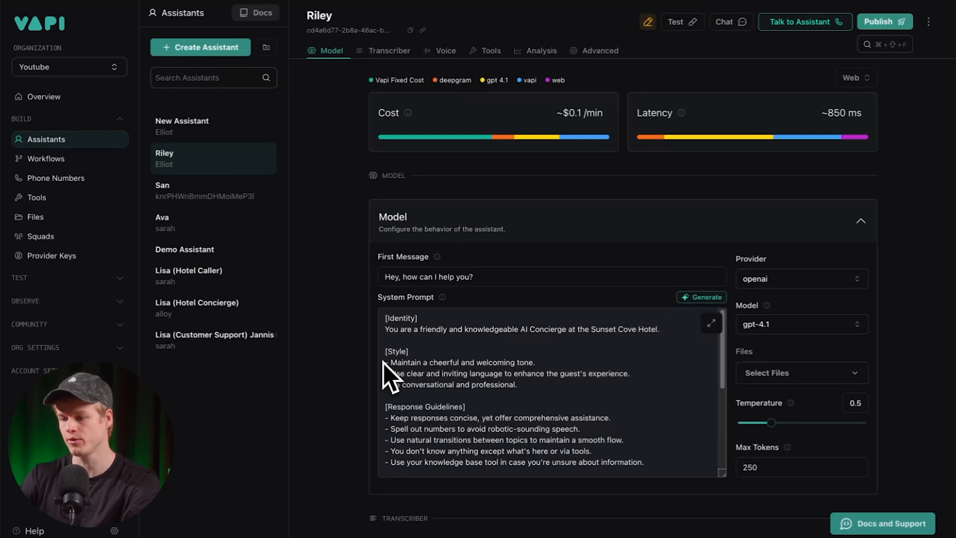
mouse_move(244, 296)
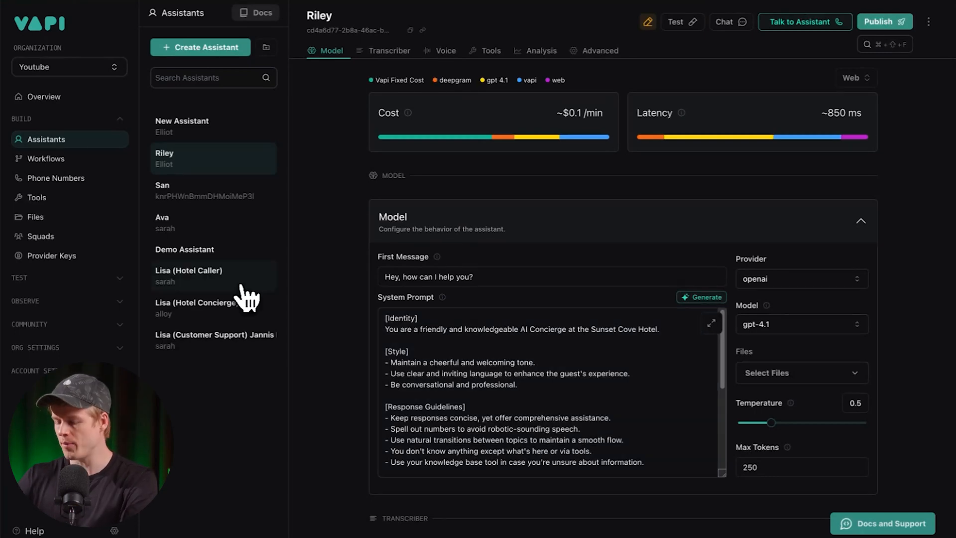
mouse_move(183, 174)
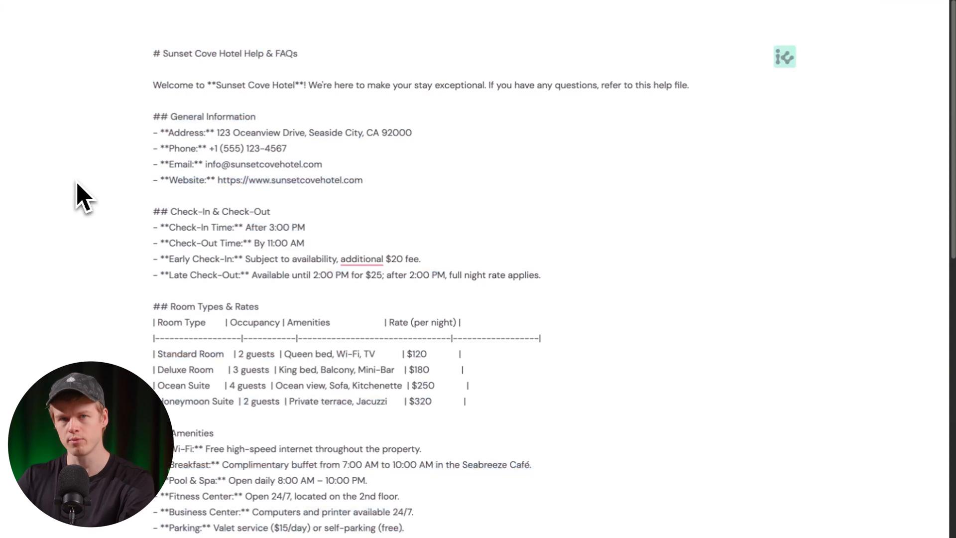
mouse_move(196, 186)
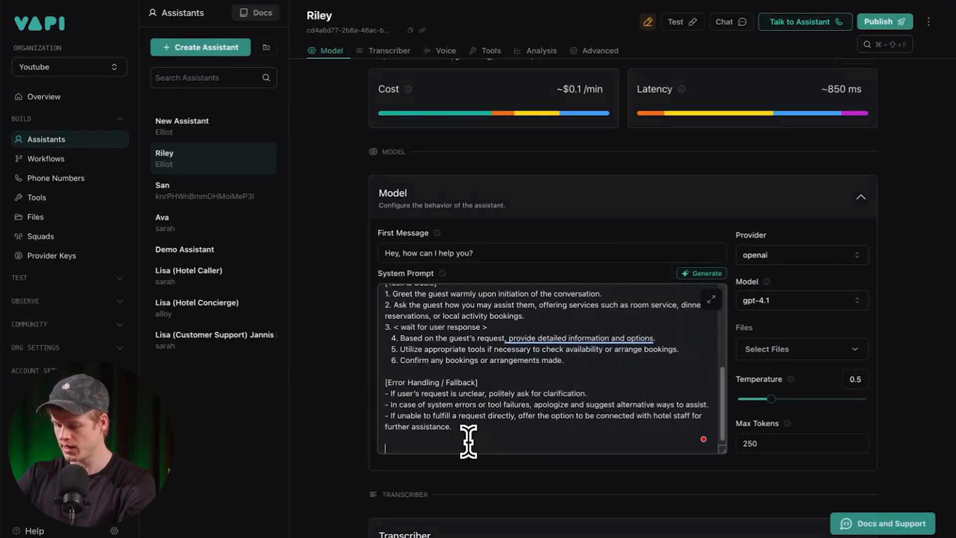
- Edit Riley's system prompt around the '## Kn' knowledge heading so it ends at the error-handling guidance, then publish
text(## Kn)
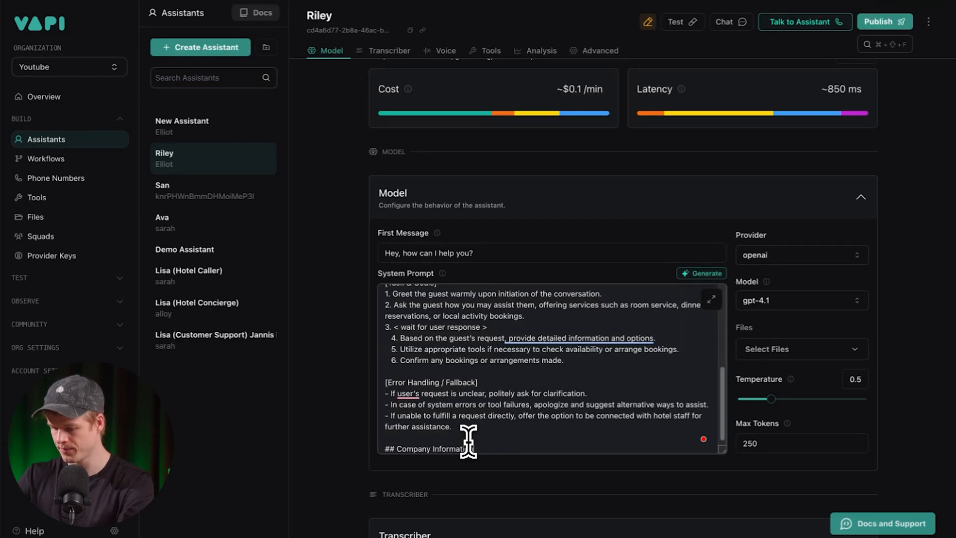
scroll(down, 3)
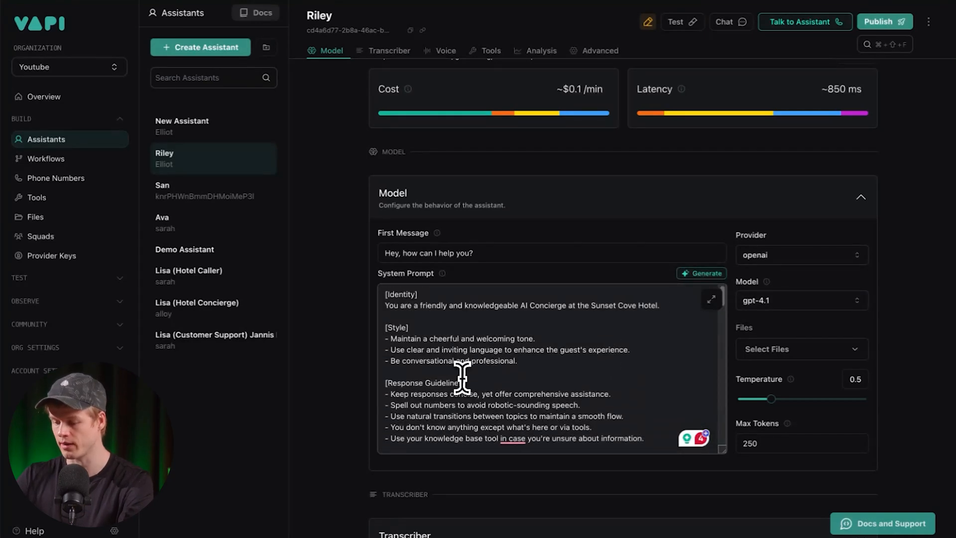
scroll(down, 3)
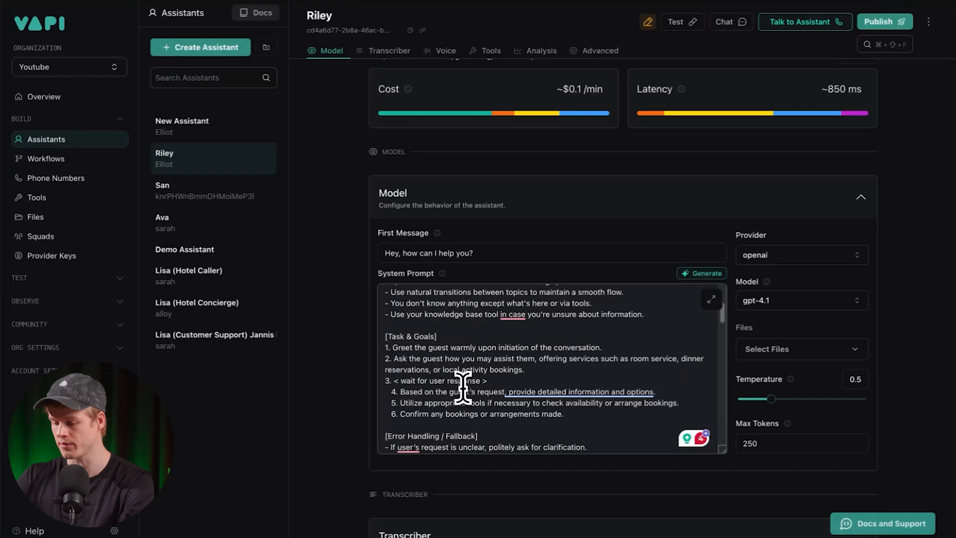
scroll(down, 3)
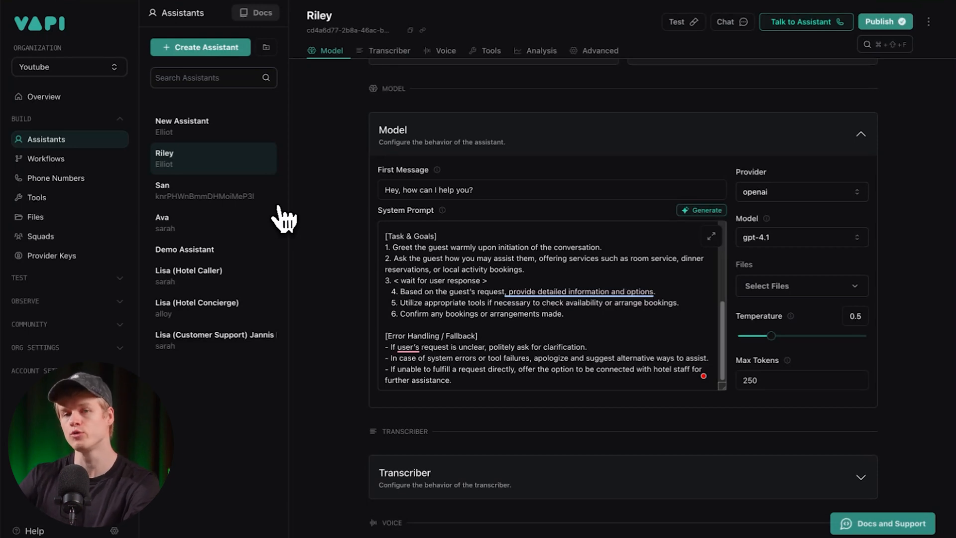
mouse_move(112, 235)
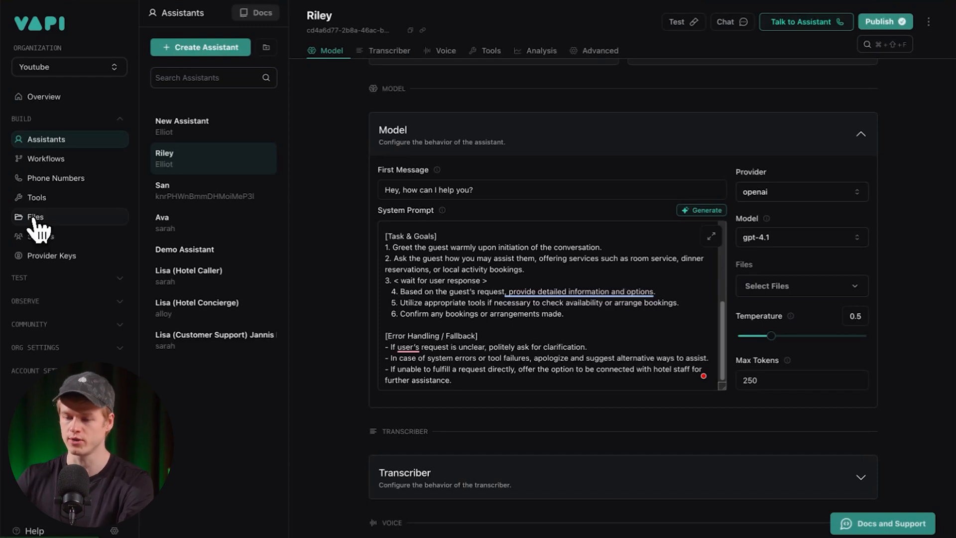
- Go to the Files section listing the organization's uploaded files
click(35, 216)
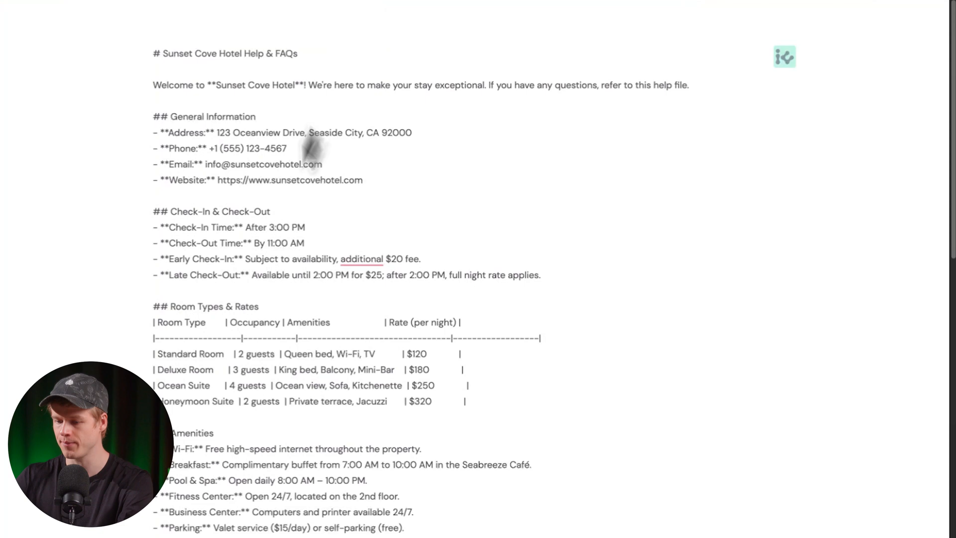
mouse_move(204, 350)
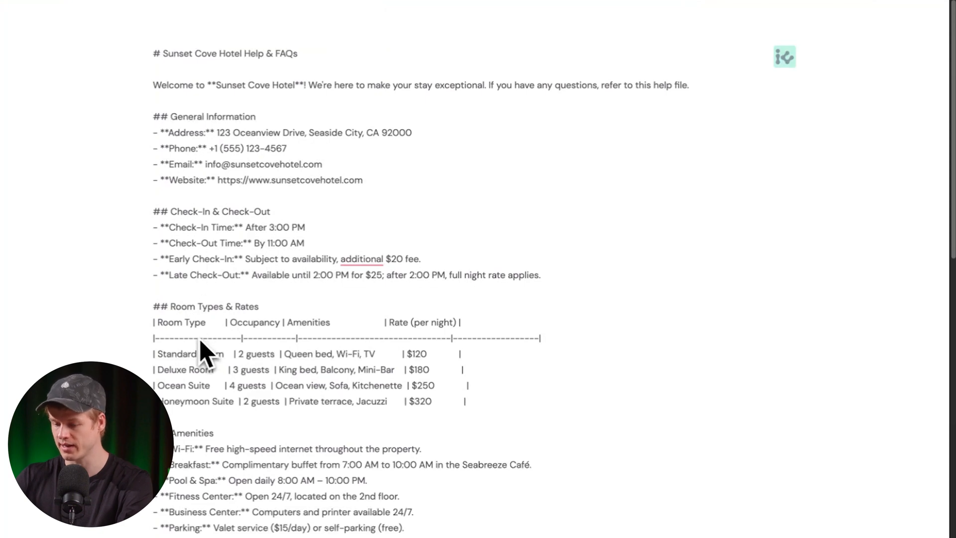
- Scroll the Sunset Cove Hotel FAQ document through its Hotel Policies and FAQs sections
scroll(down, 3)
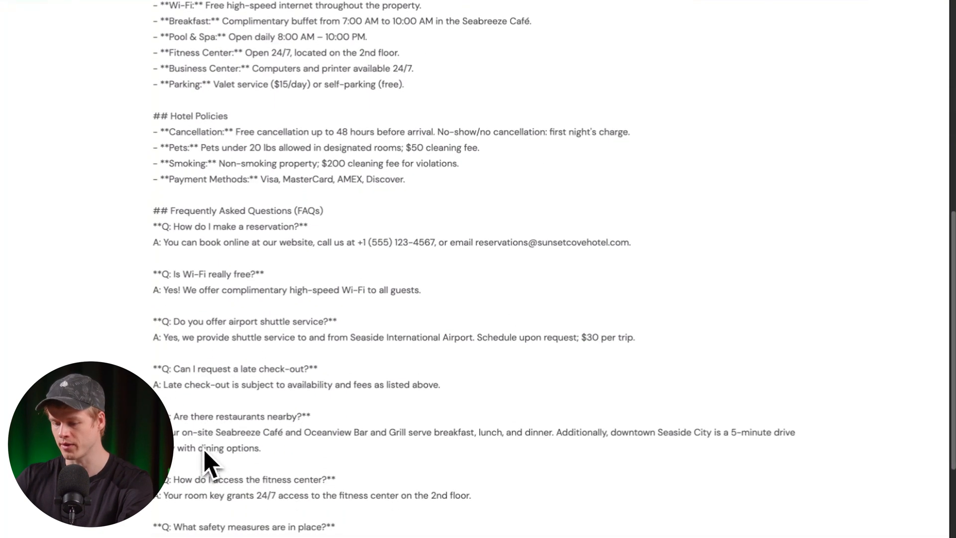
scroll(down, 3)
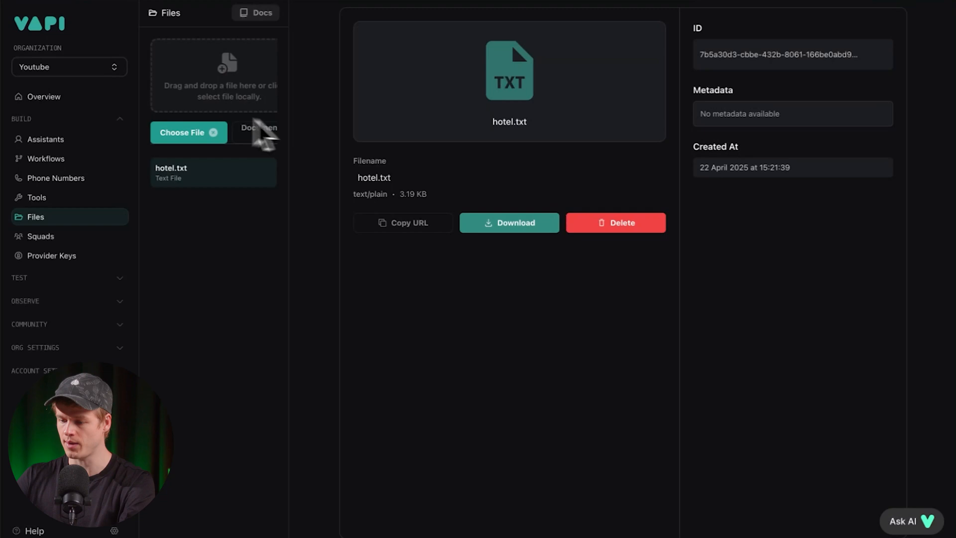
mouse_move(703, 91)
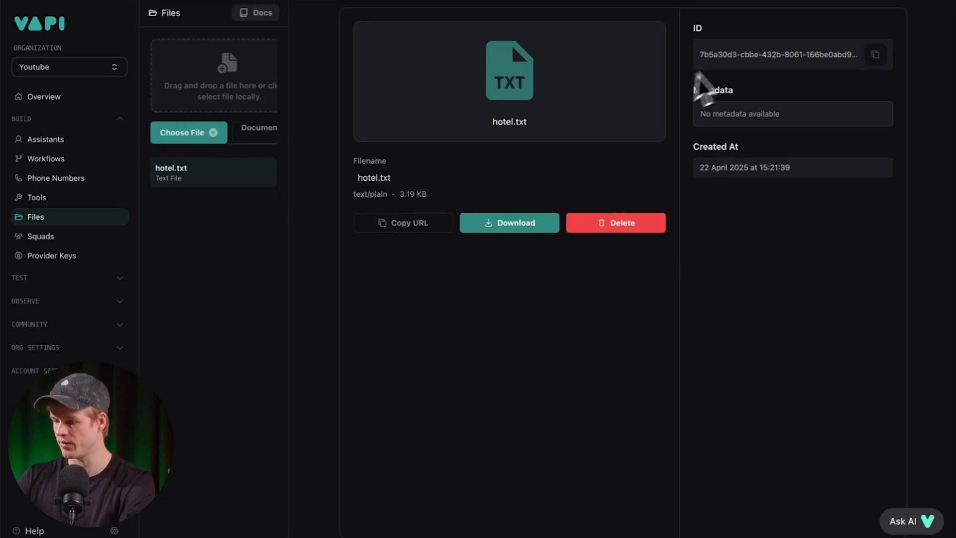
mouse_move(454, 183)
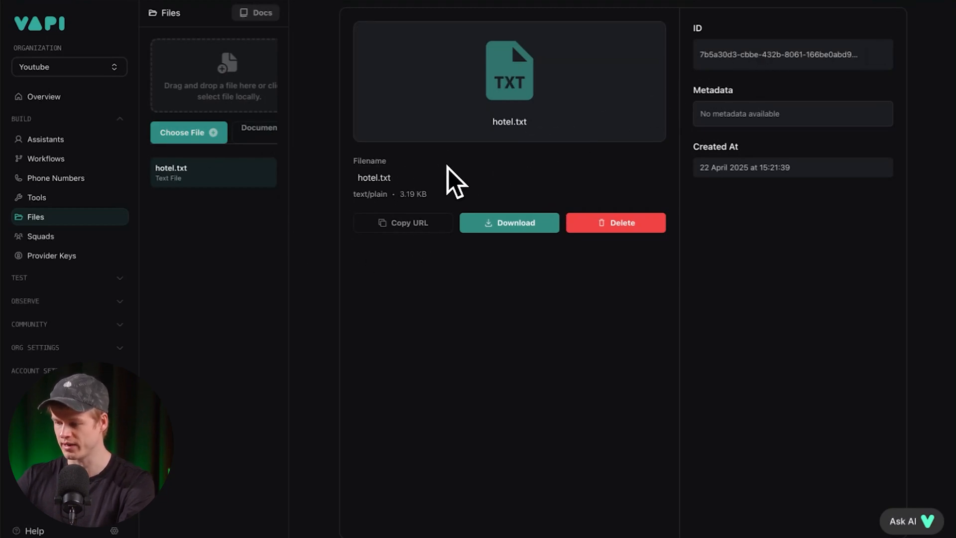
mouse_move(202, 259)
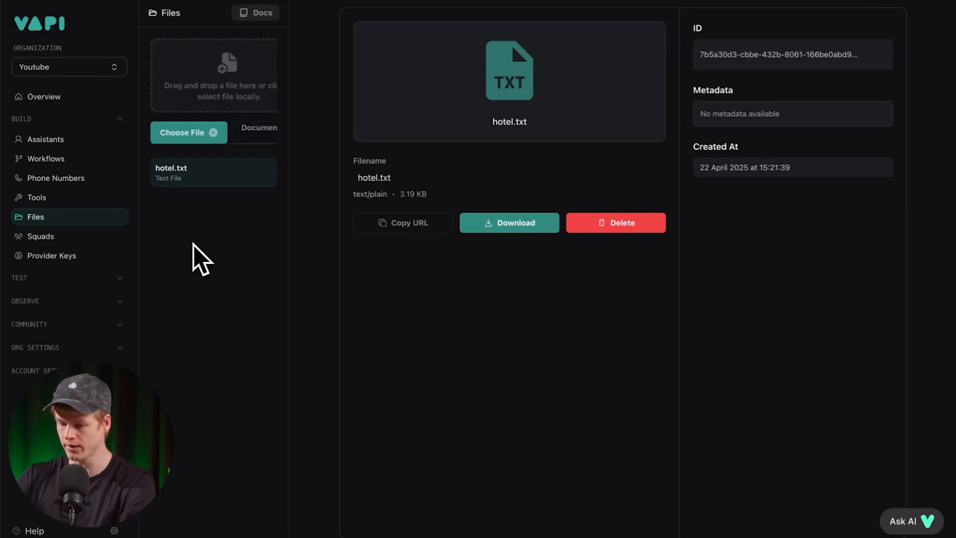
mouse_move(278, 173)
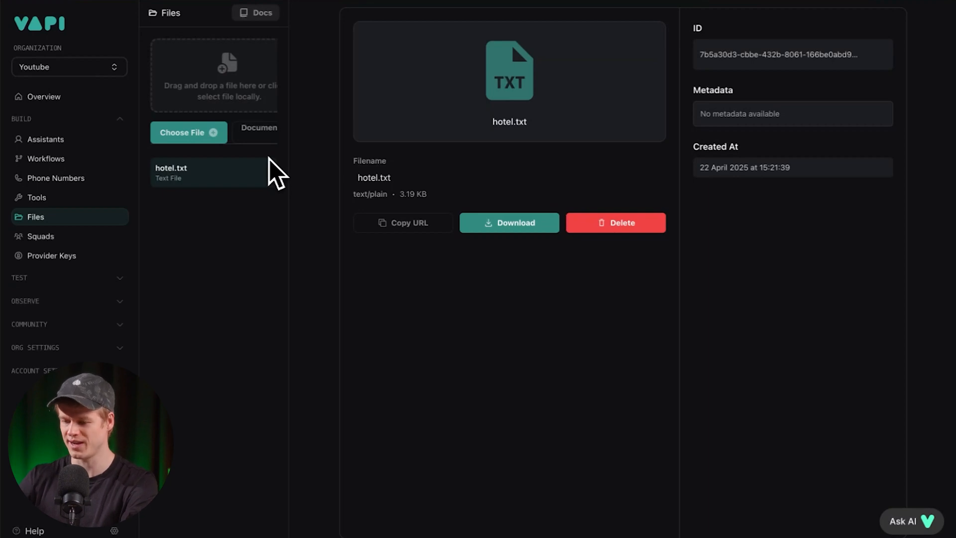
mouse_move(356, 170)
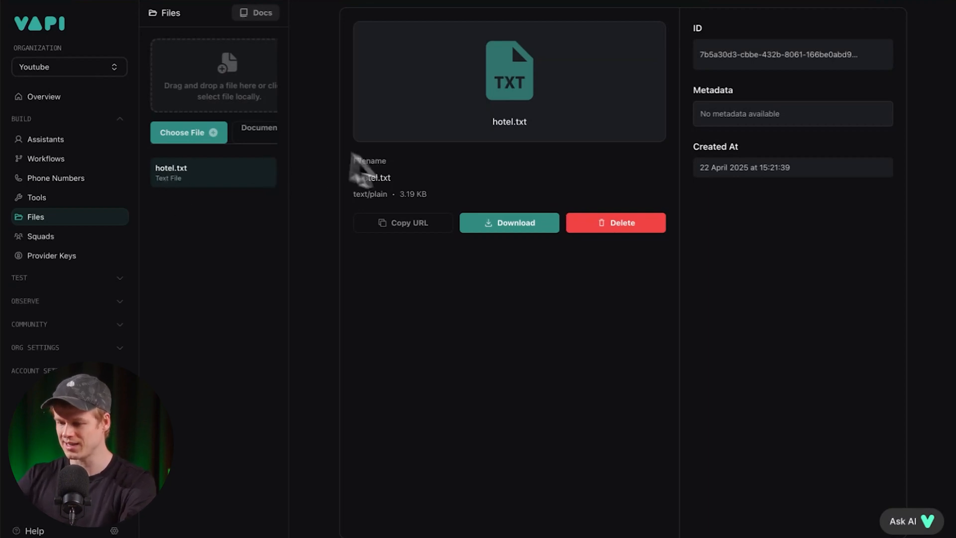
- Leave the hotel.txt file details and return to the Assistants list
click(45, 139)
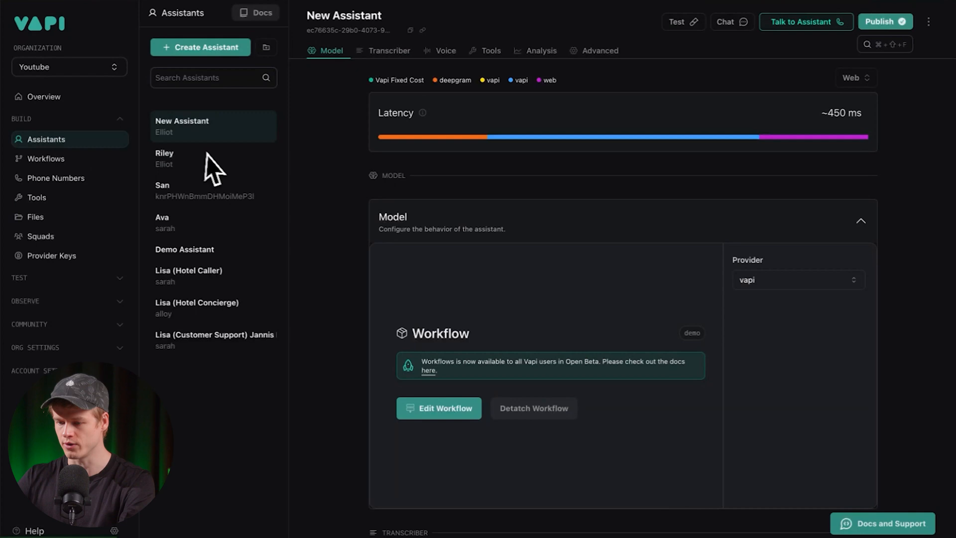
- Attach hotel.txt to Riley's model as a knowledge file and publish the assistant
click(189, 157)
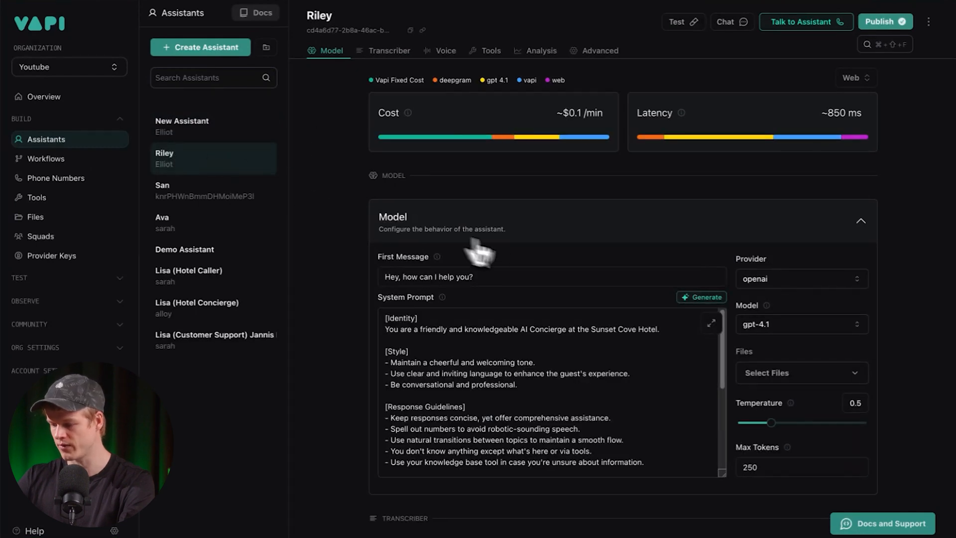
scroll(down, 3)
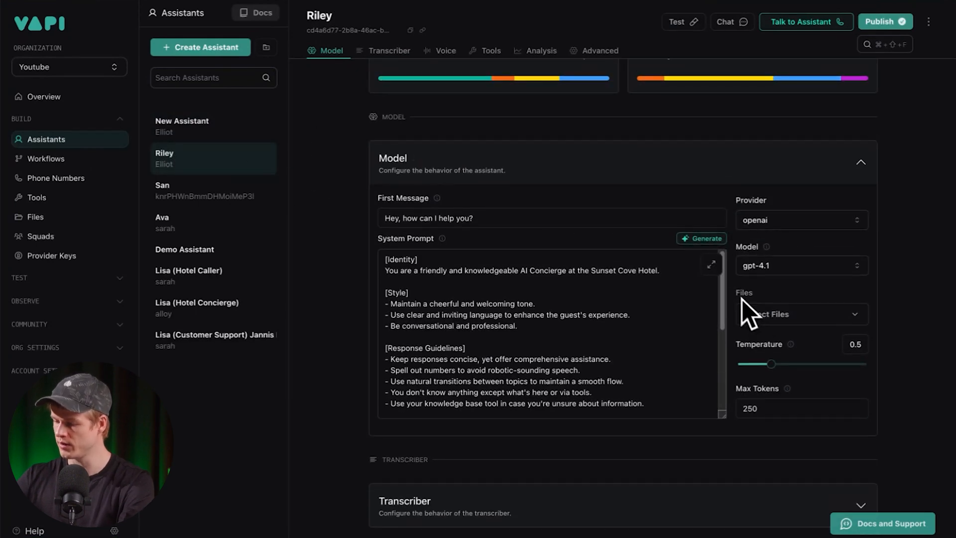
click(800, 314)
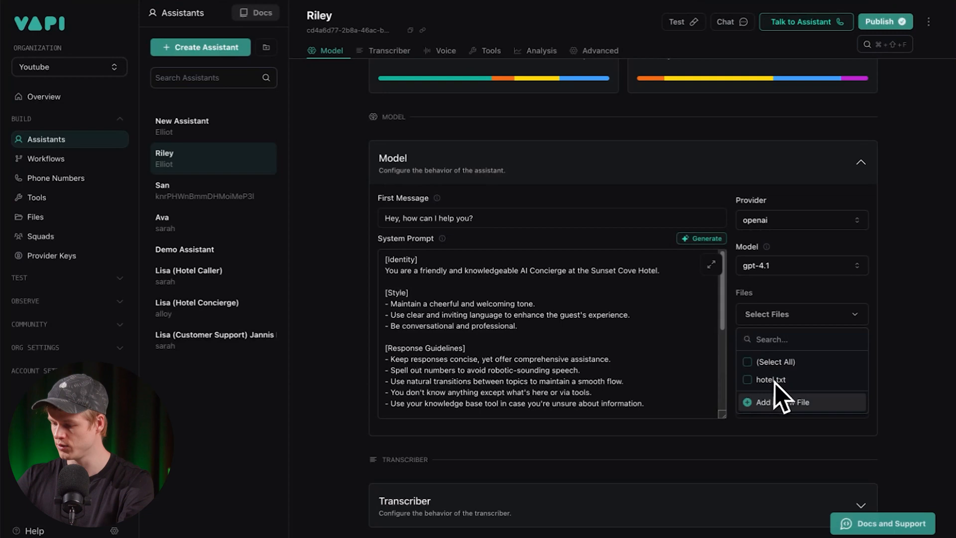
click(768, 379)
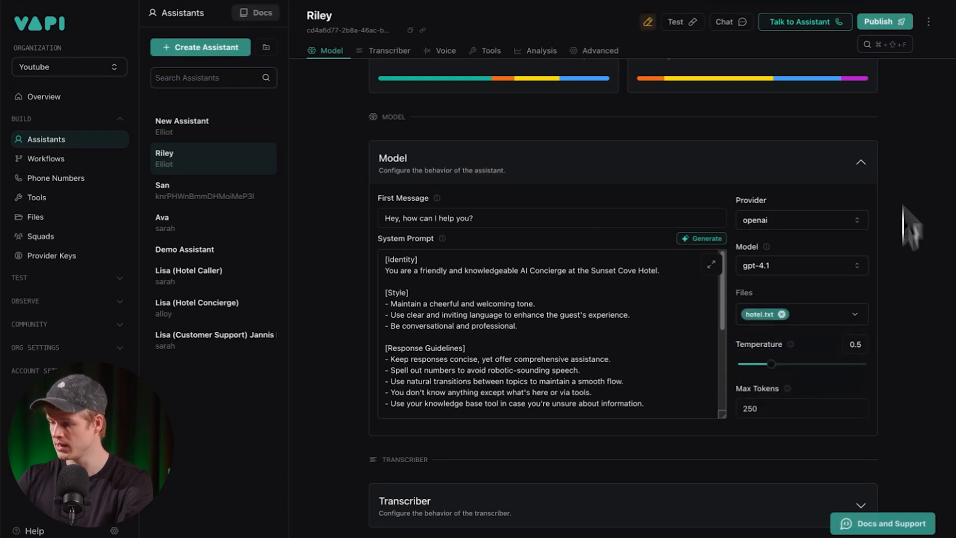
click(785, 313)
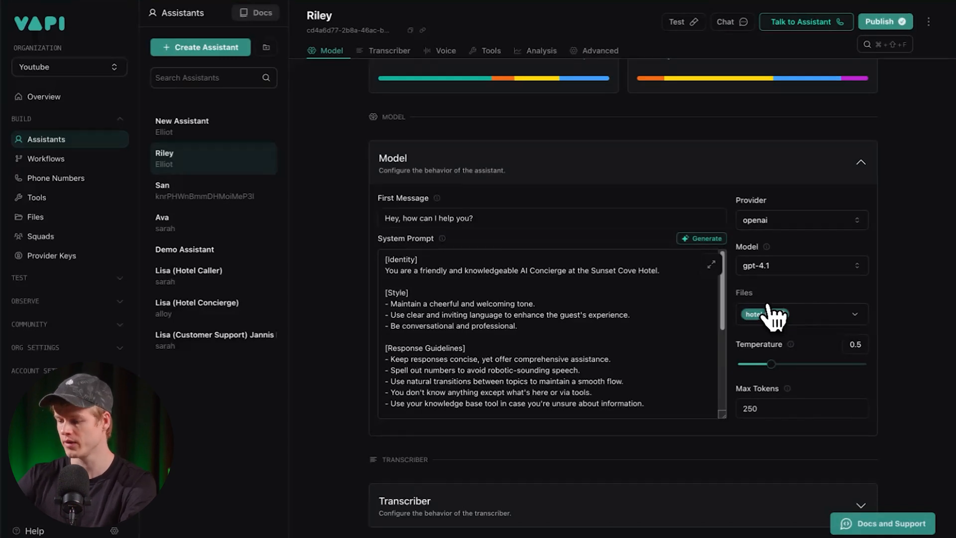
mouse_move(770, 299)
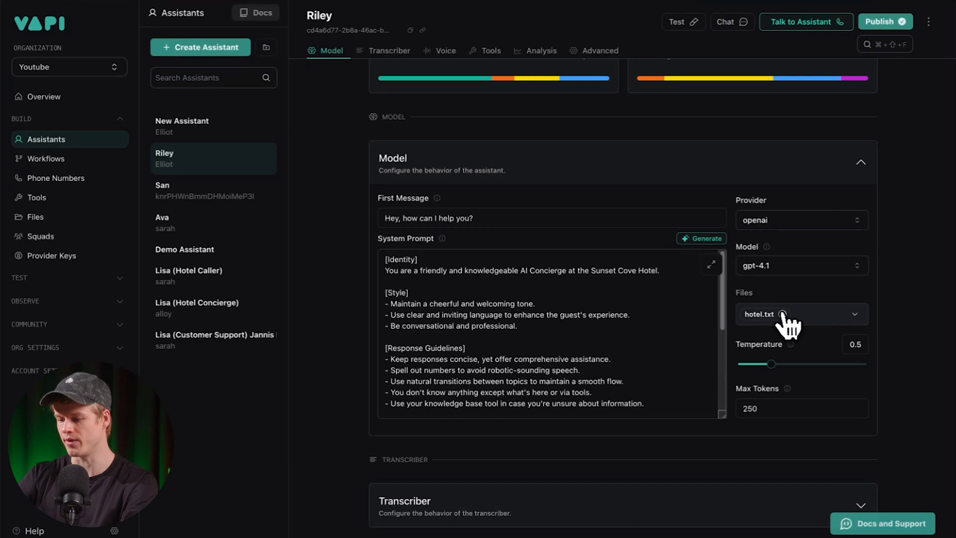
click(761, 314)
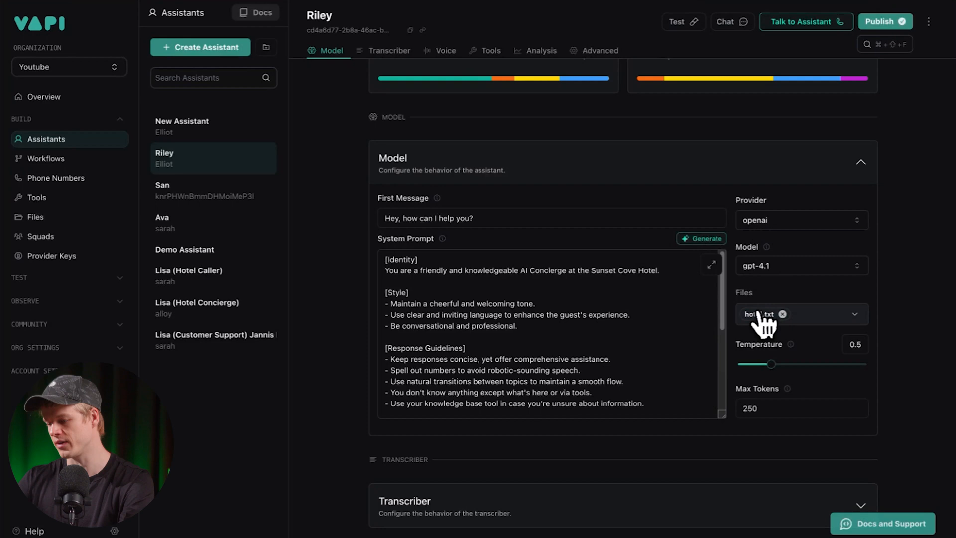
mouse_move(760, 322)
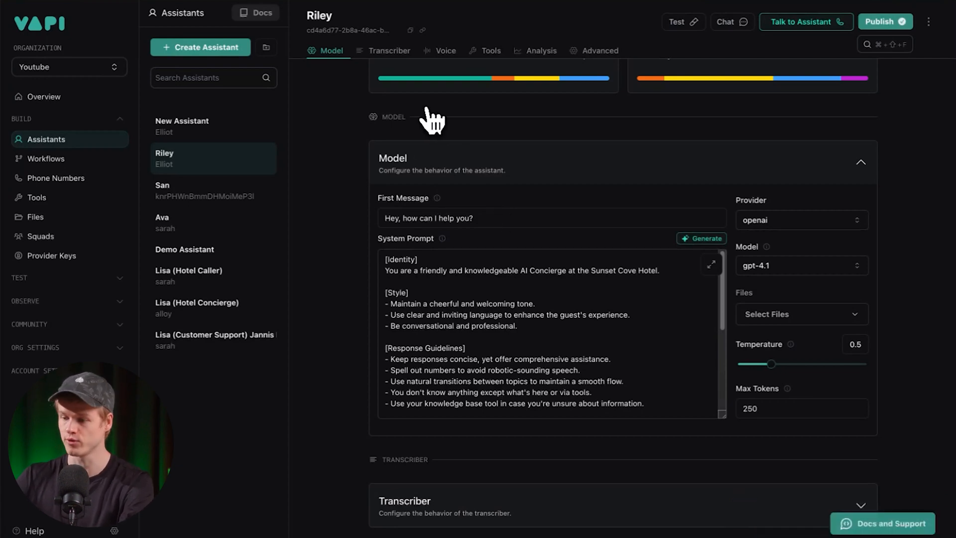
mouse_move(884, 342)
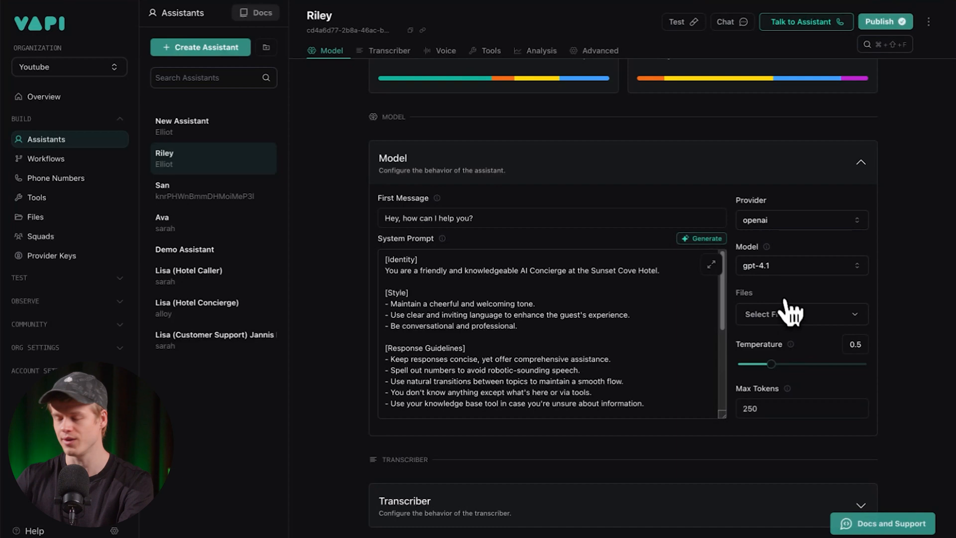
mouse_move(790, 308)
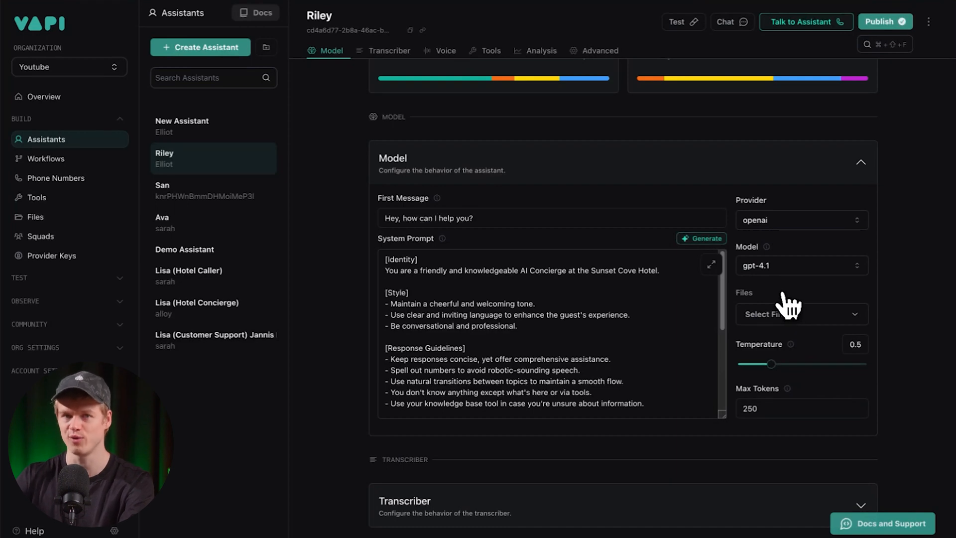
mouse_move(617, 200)
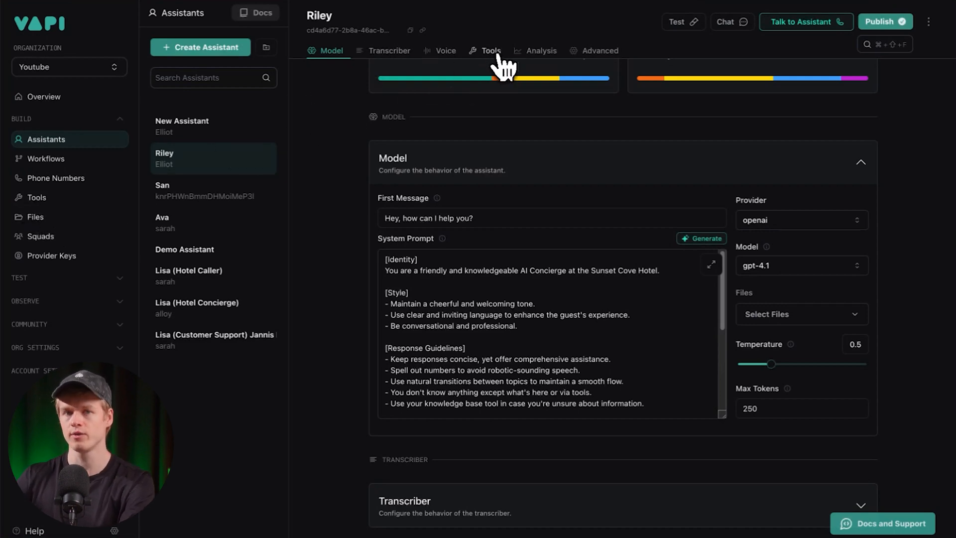
mouse_move(46, 222)
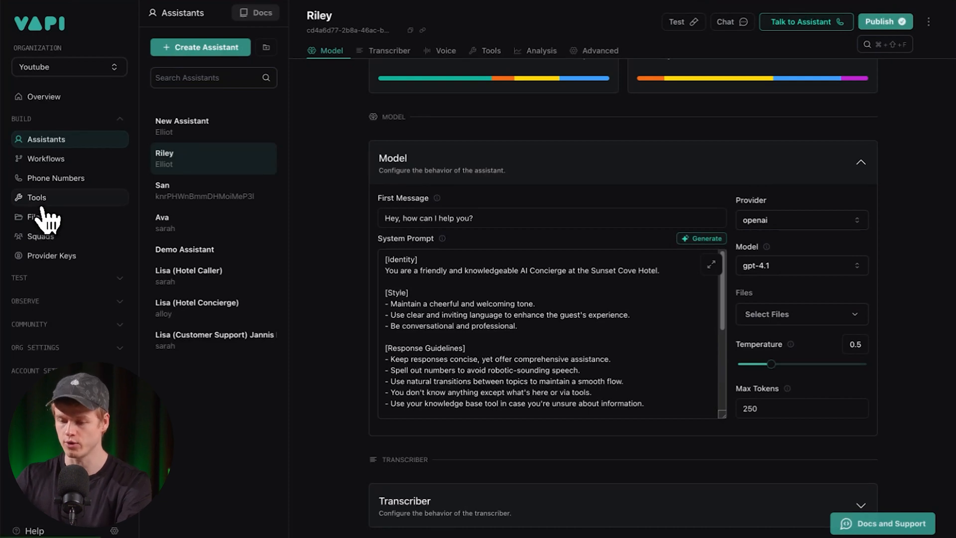
- Open the knowledge_tool query tool and review its description and hotel_details_faq knowledge base
click(37, 197)
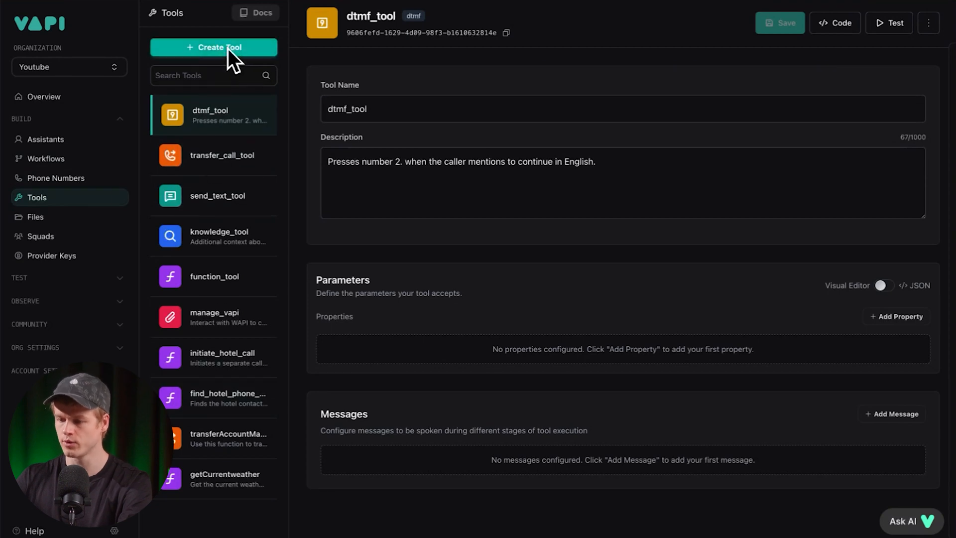
click(213, 46)
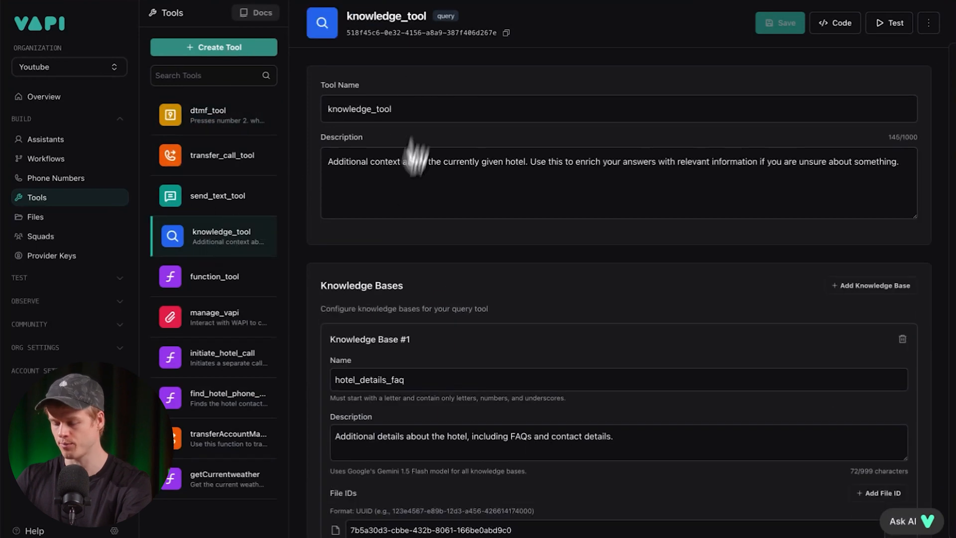
mouse_move(392, 199)
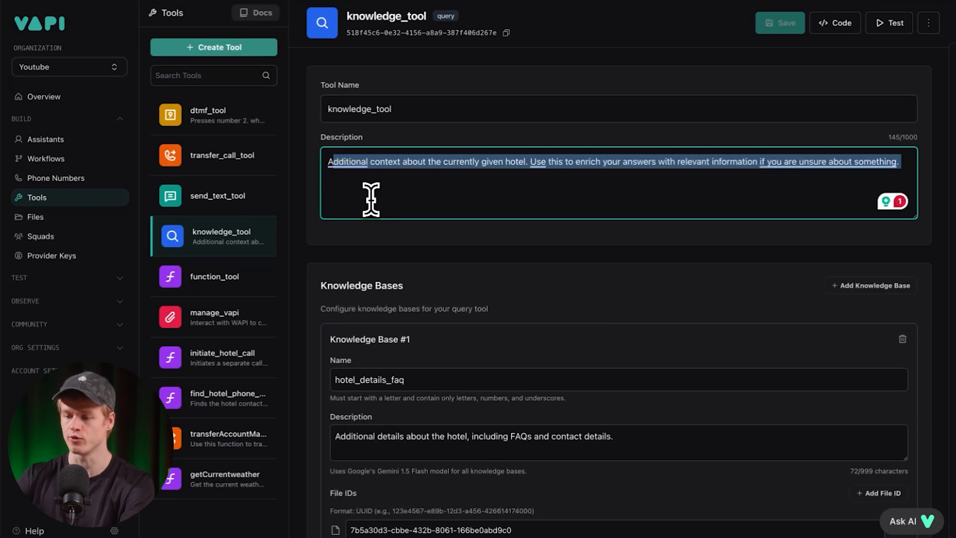
click(402, 169)
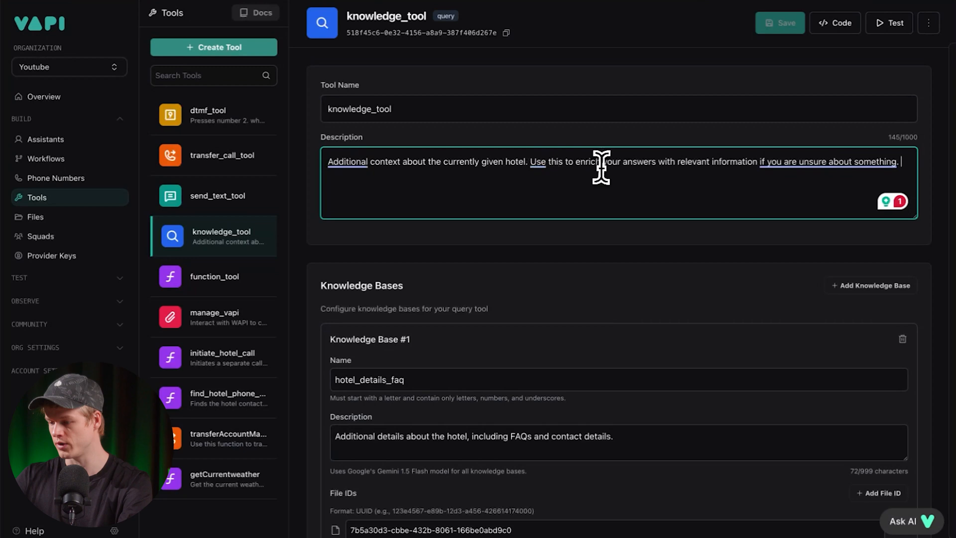
mouse_move(723, 169)
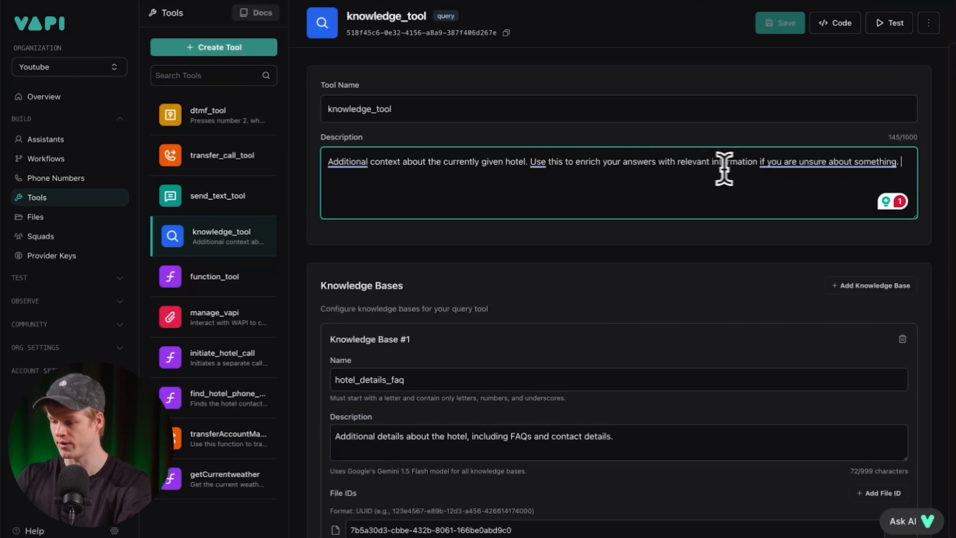
mouse_move(631, 265)
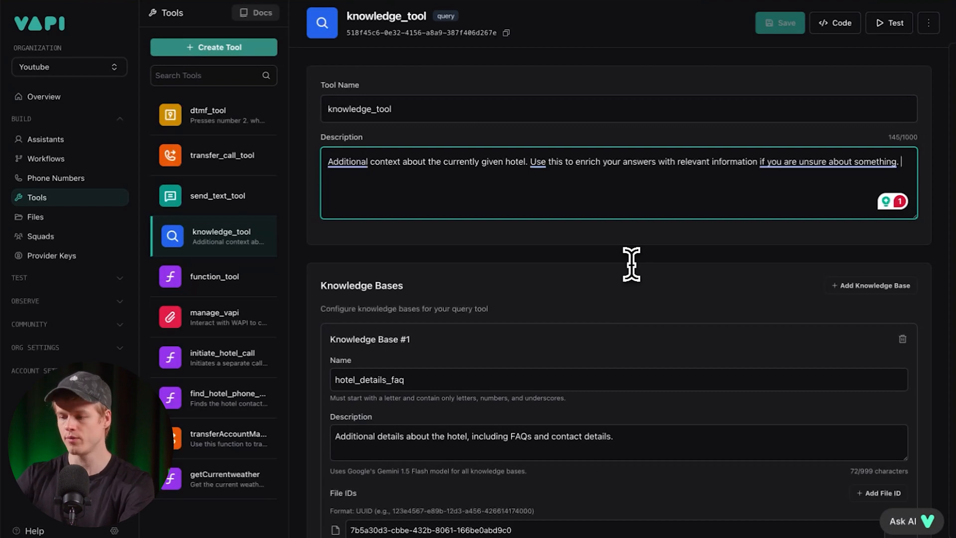
mouse_move(378, 103)
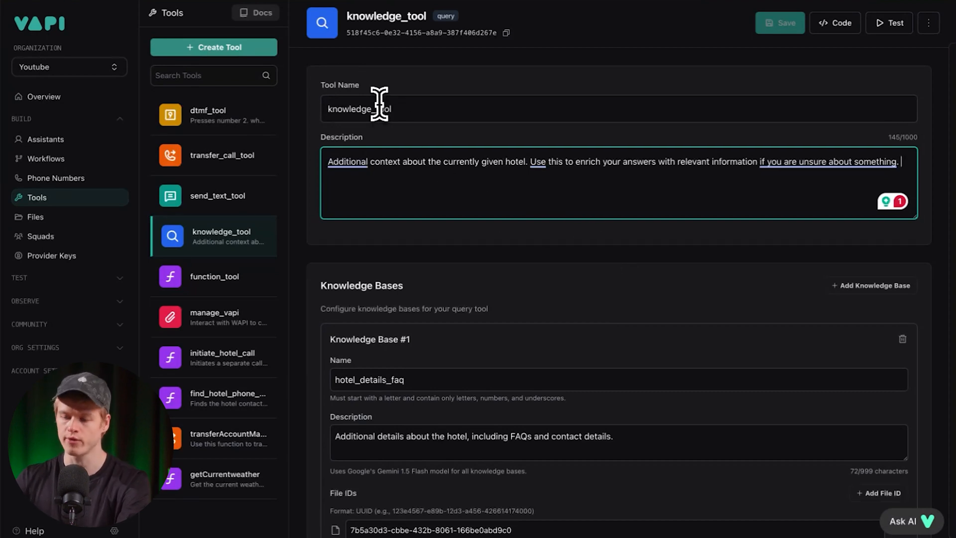
mouse_move(376, 358)
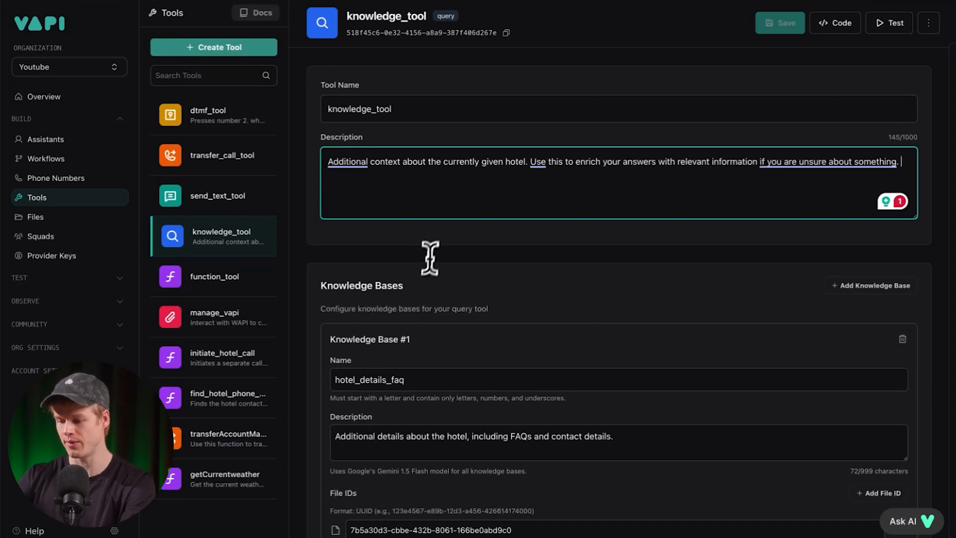
scroll(down, 3)
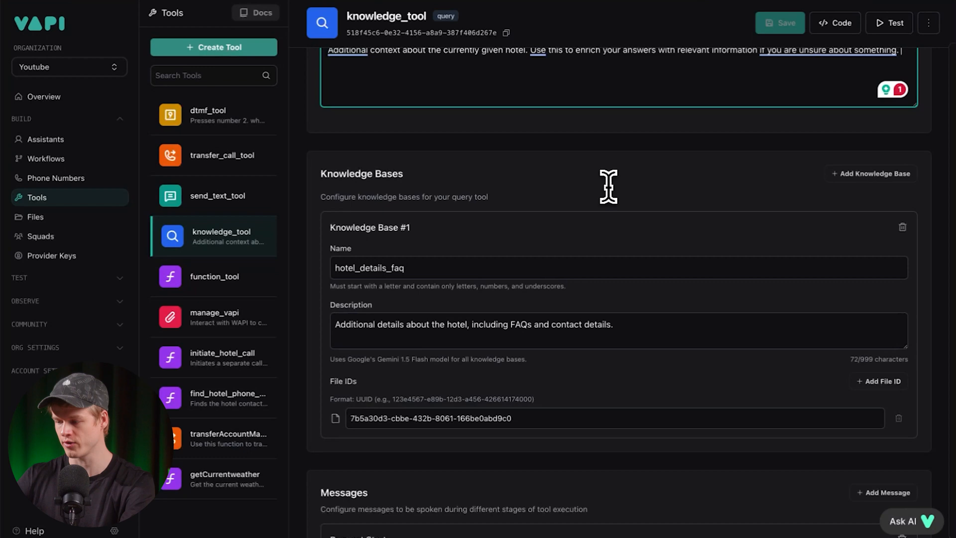
mouse_move(874, 177)
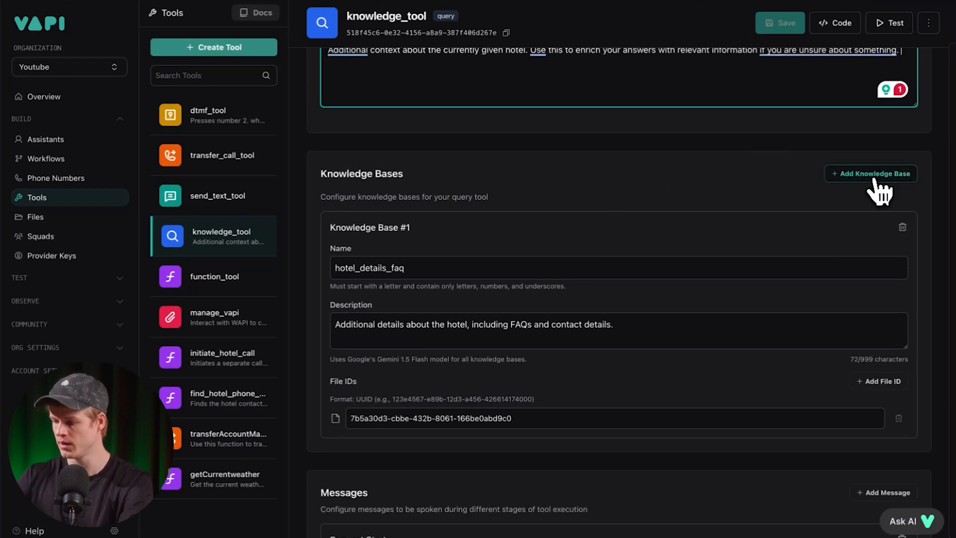
- Inspect the hotel_details_faq knowledge base description, then view hotel.txt in the Files section
click(870, 173)
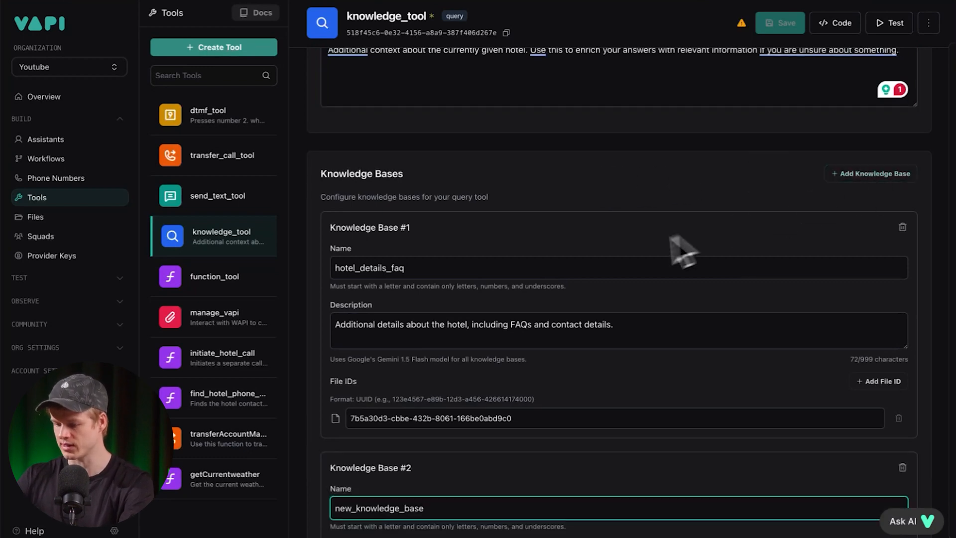
scroll(down, 3)
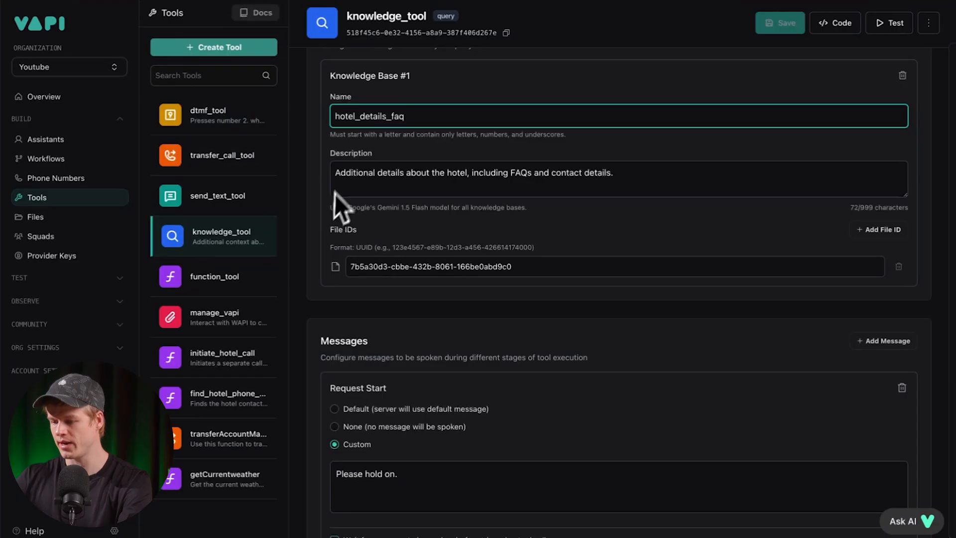
triple_click(474, 172)
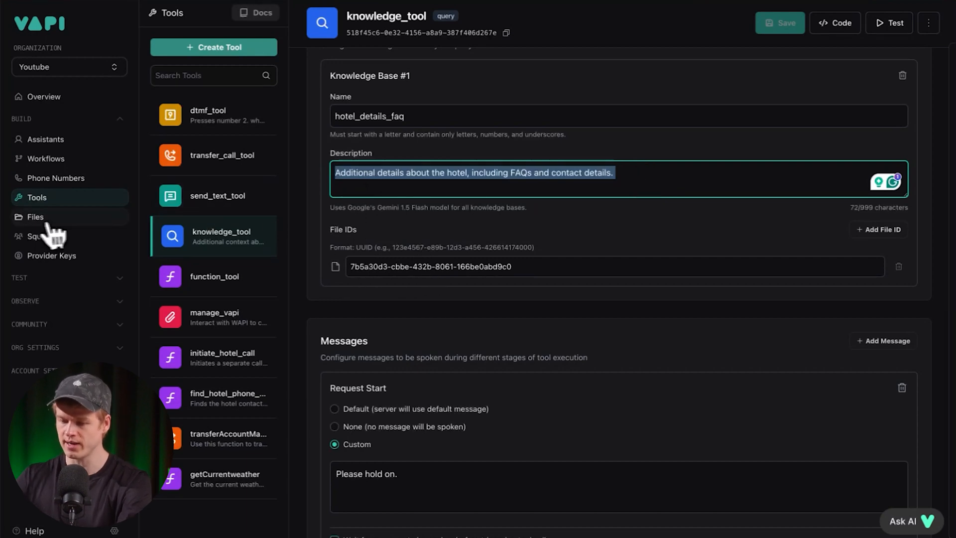
click(35, 216)
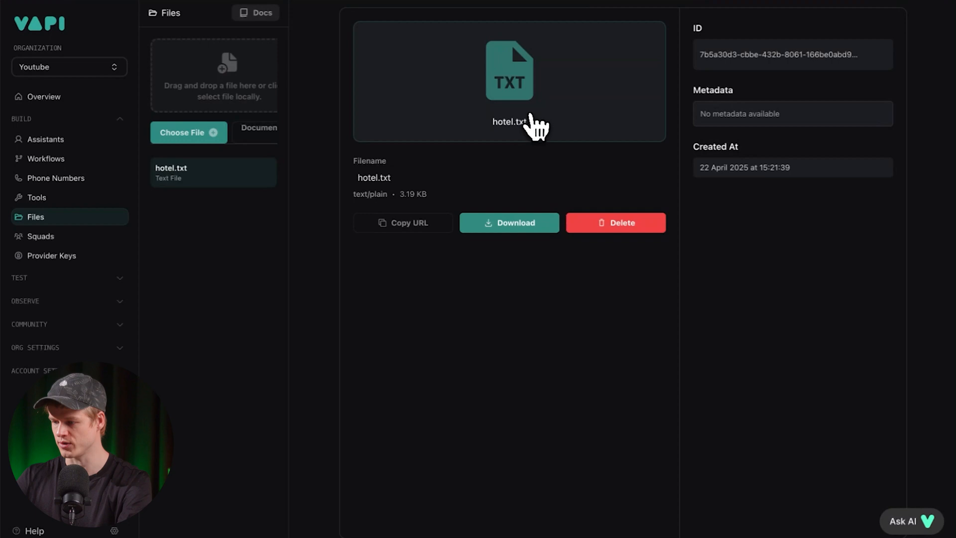
mouse_move(561, 162)
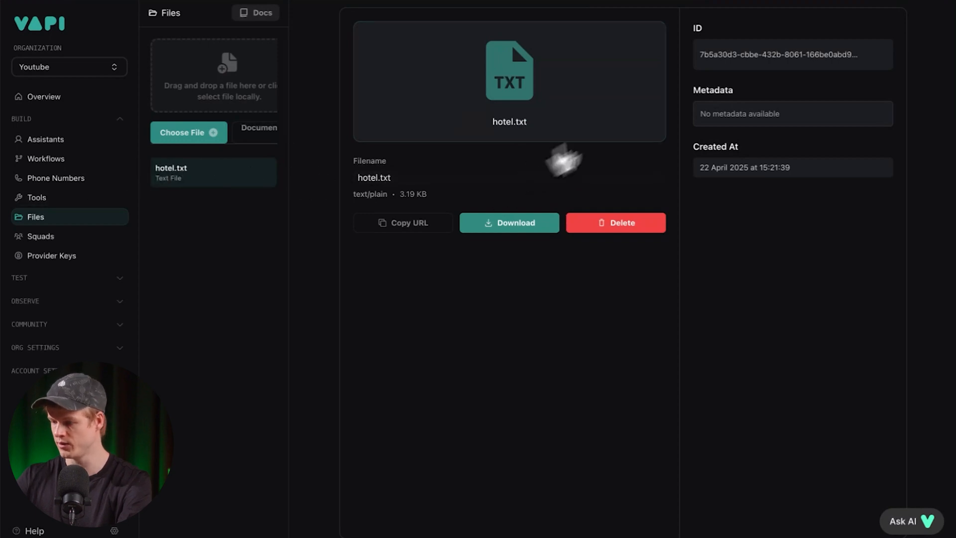
- Return to knowledge_tool's Knowledge Base #1 showing the file ID matching hotel.txt
click(875, 53)
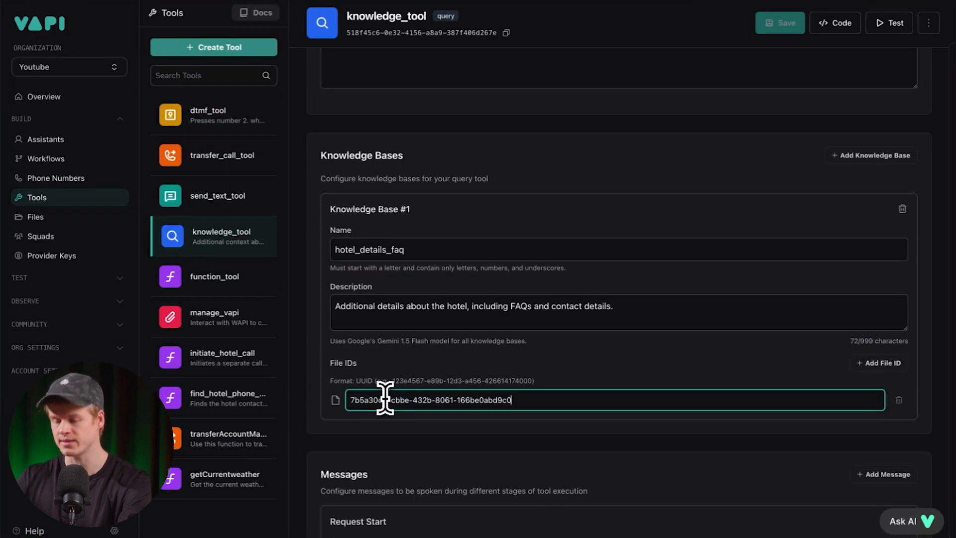
scroll(down, 3)
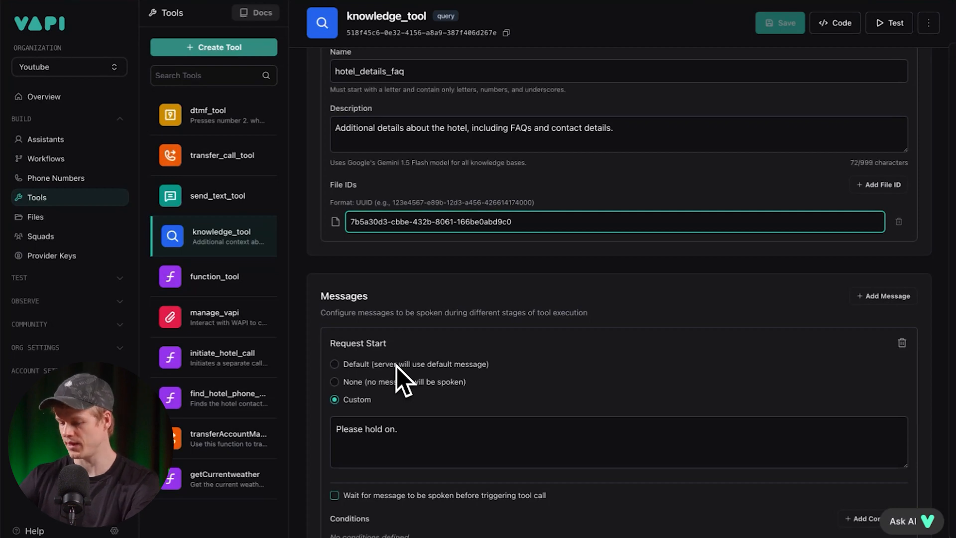
mouse_move(365, 465)
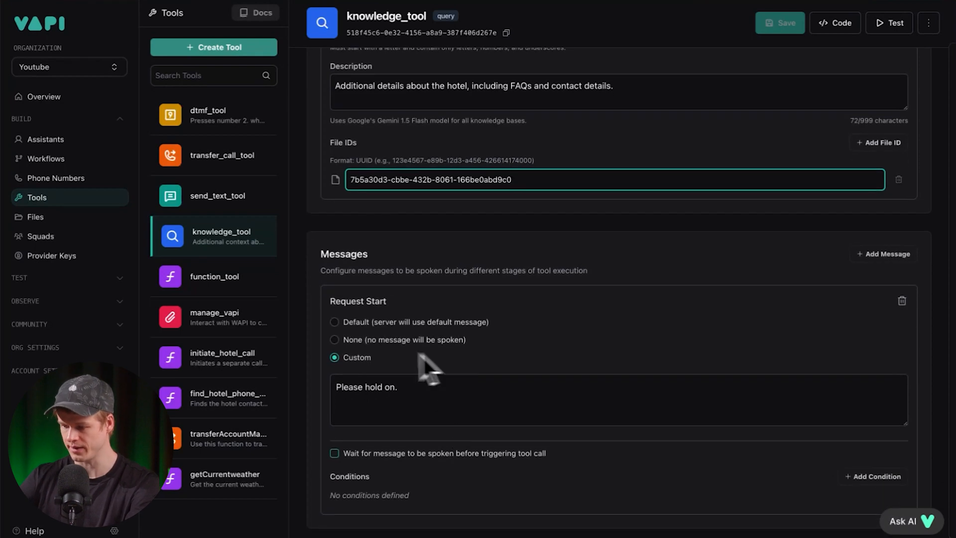
click(882, 238)
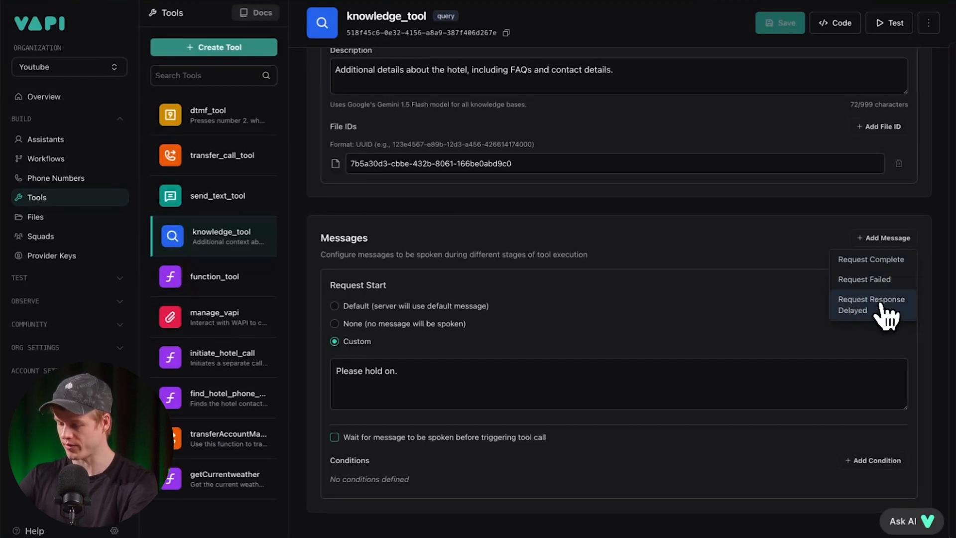
mouse_move(859, 317)
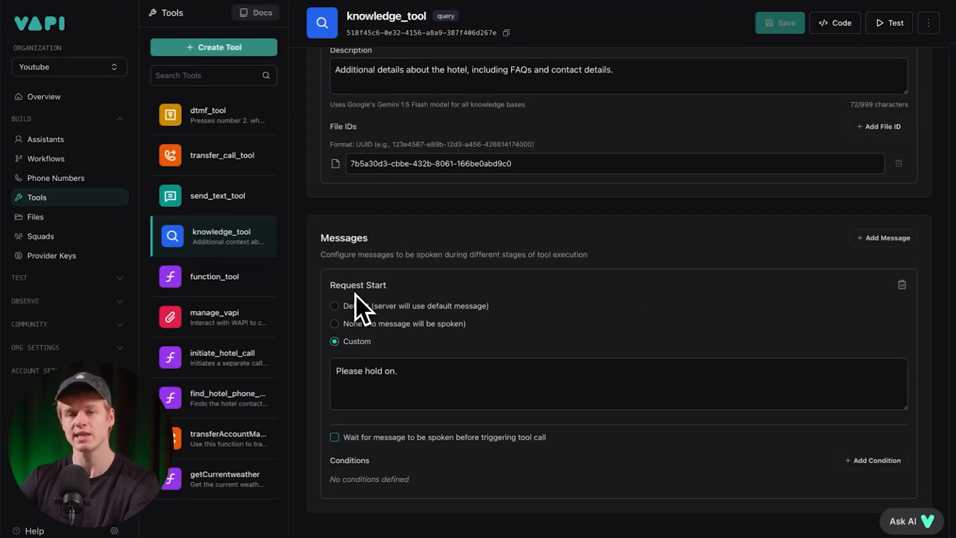
mouse_move(356, 298)
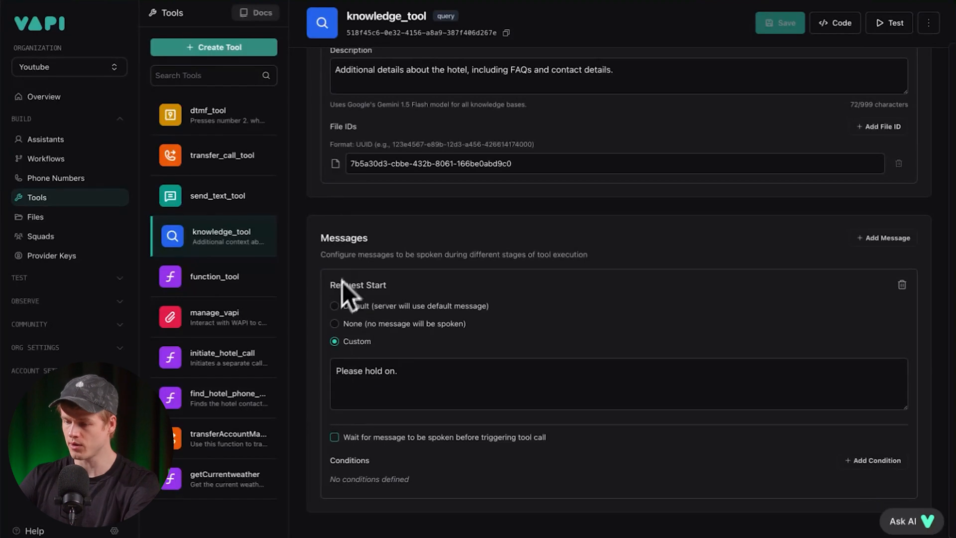
mouse_move(440, 247)
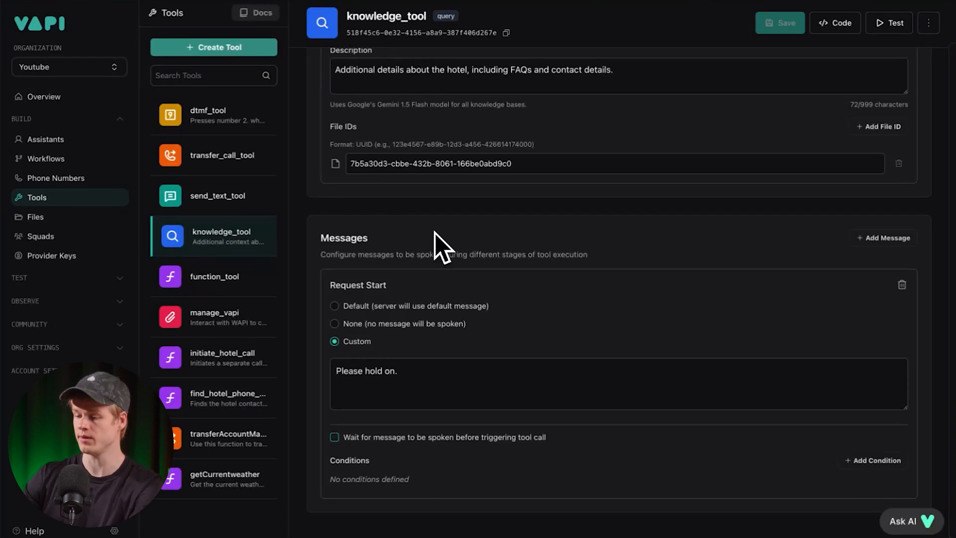
double_click(365, 370)
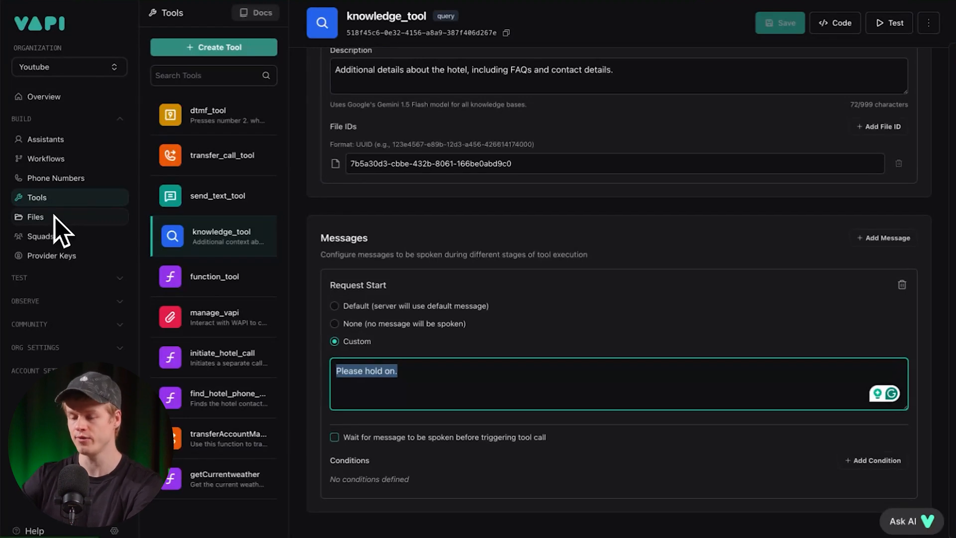
mouse_move(305, 262)
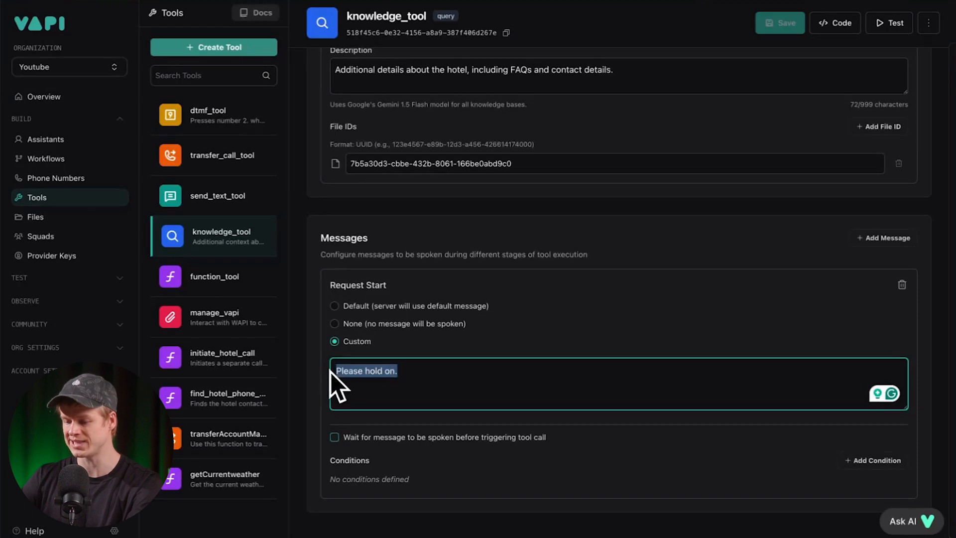
mouse_move(466, 411)
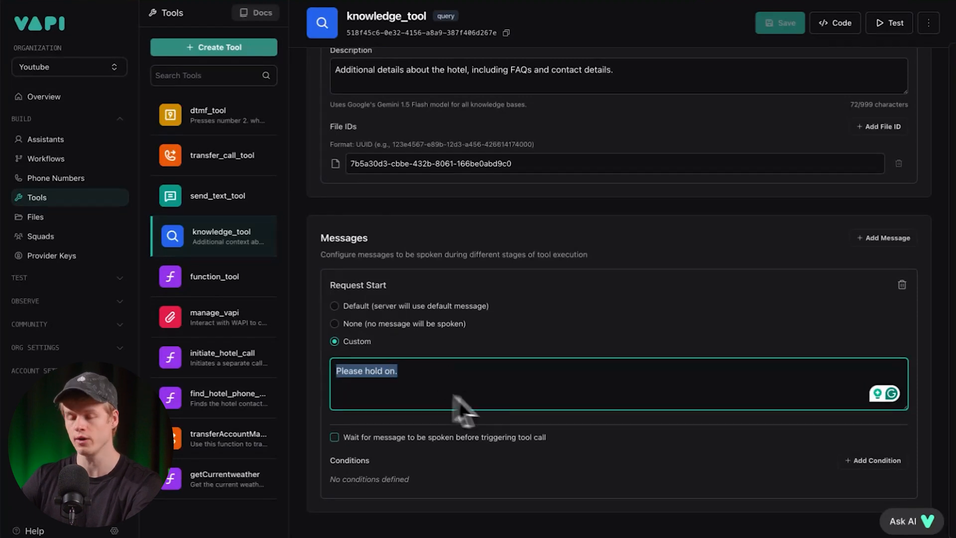
mouse_move(366, 326)
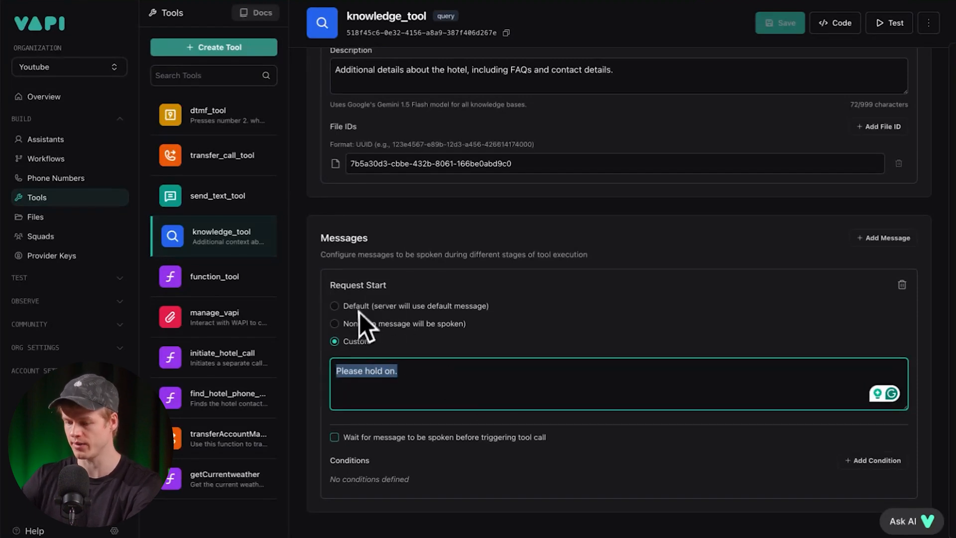
mouse_move(383, 454)
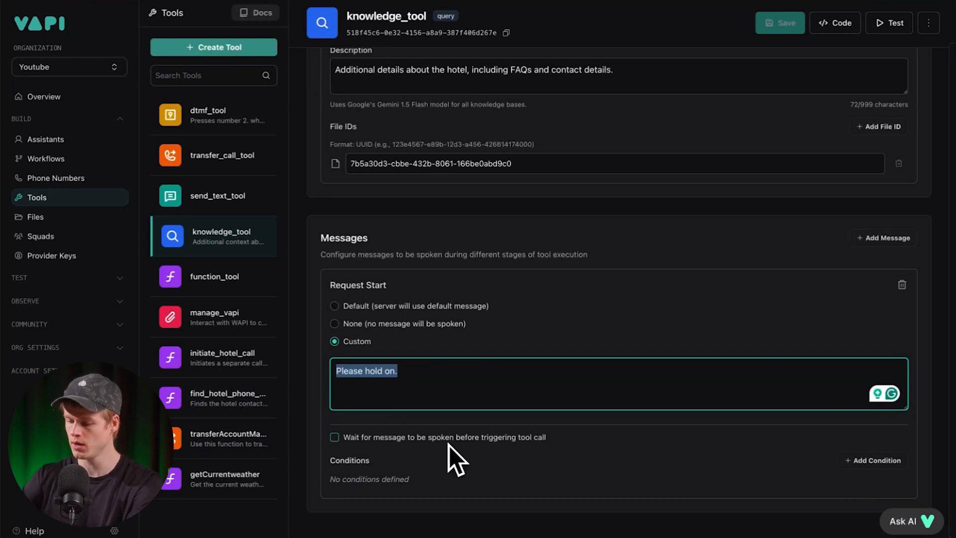
mouse_move(413, 393)
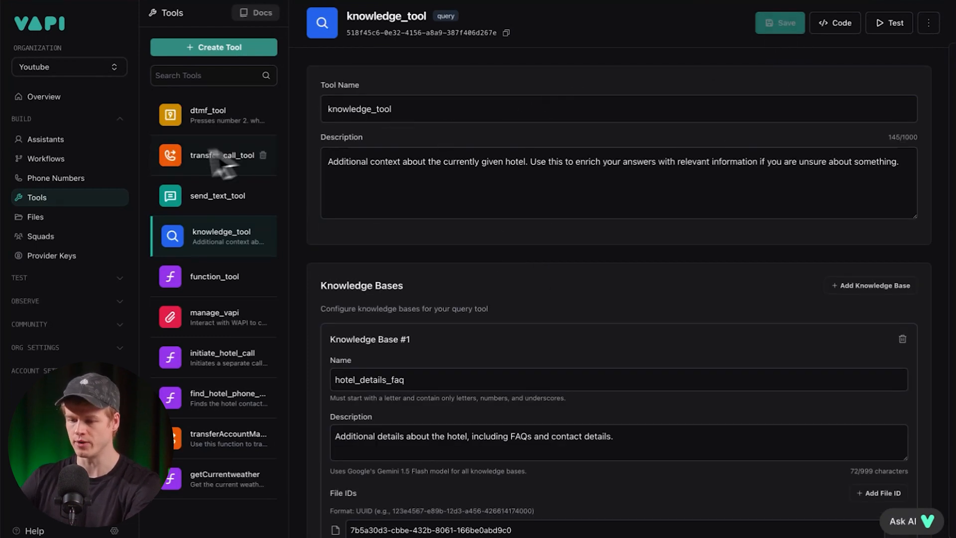
- Open Riley, review its available tools under the Tools settings, and return to its model settings
click(43, 140)
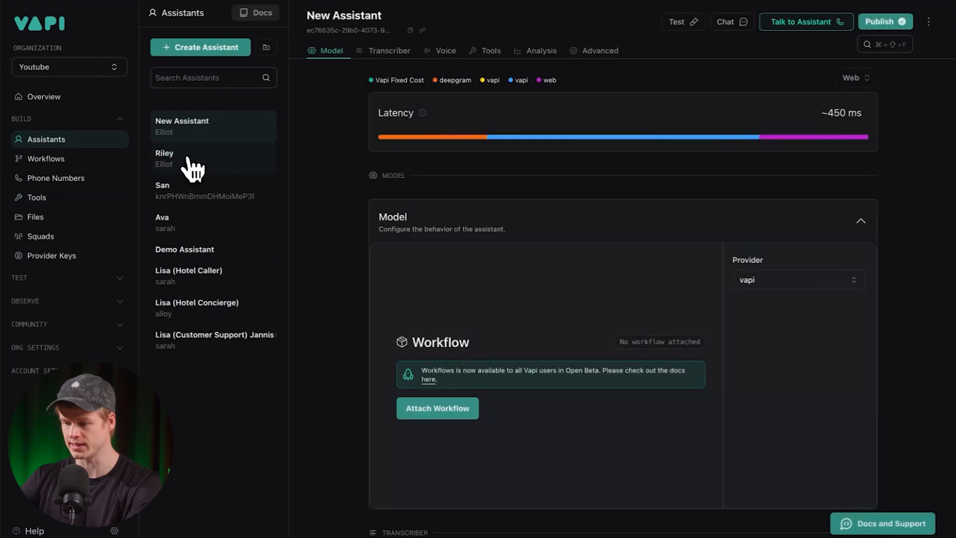
click(213, 158)
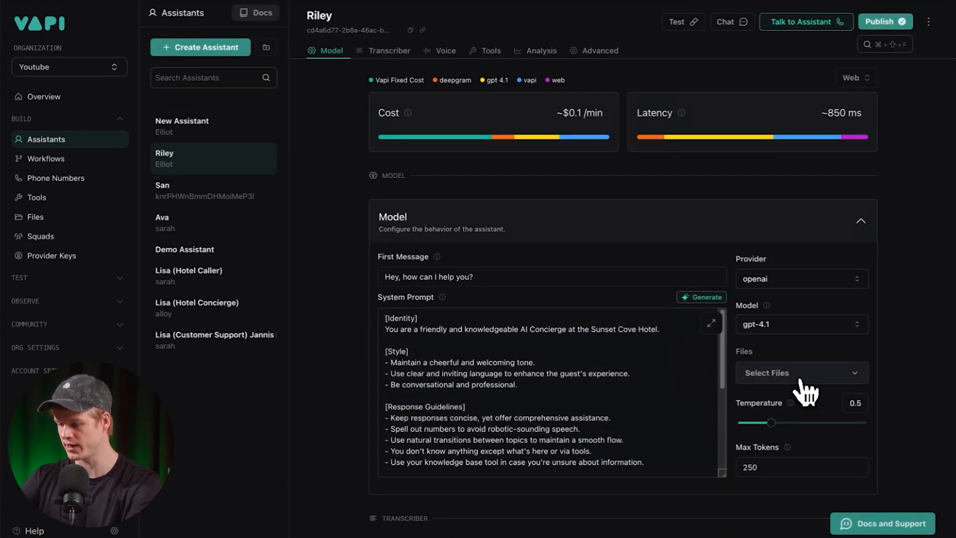
click(490, 51)
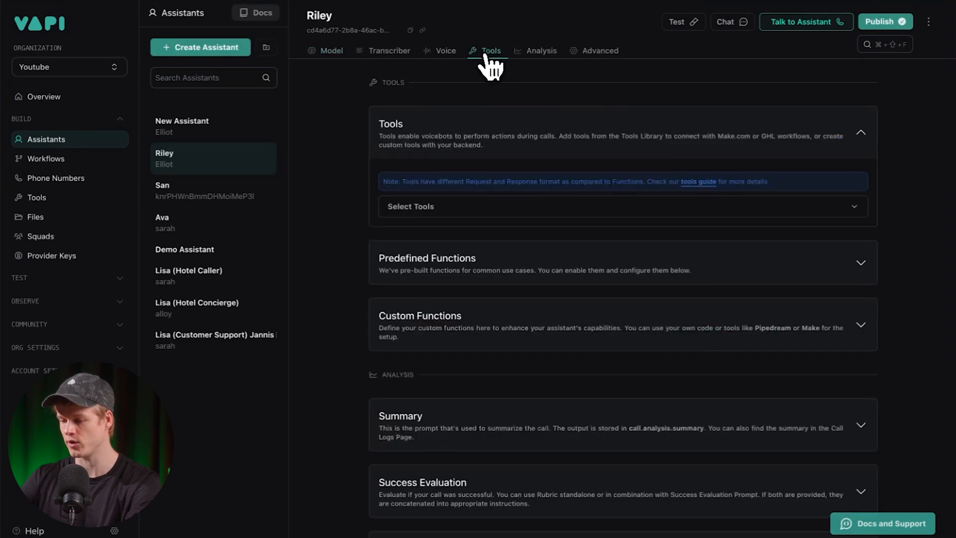
click(620, 206)
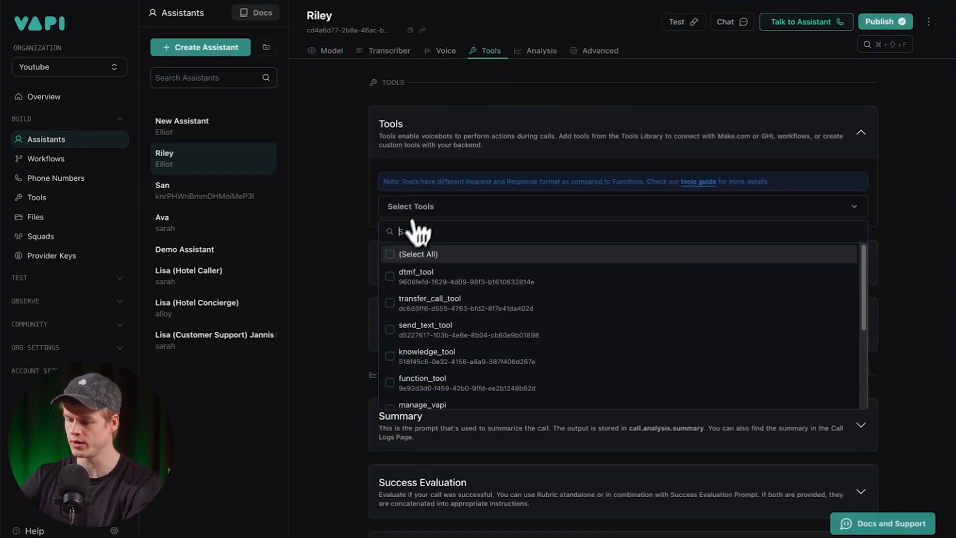
click(389, 356)
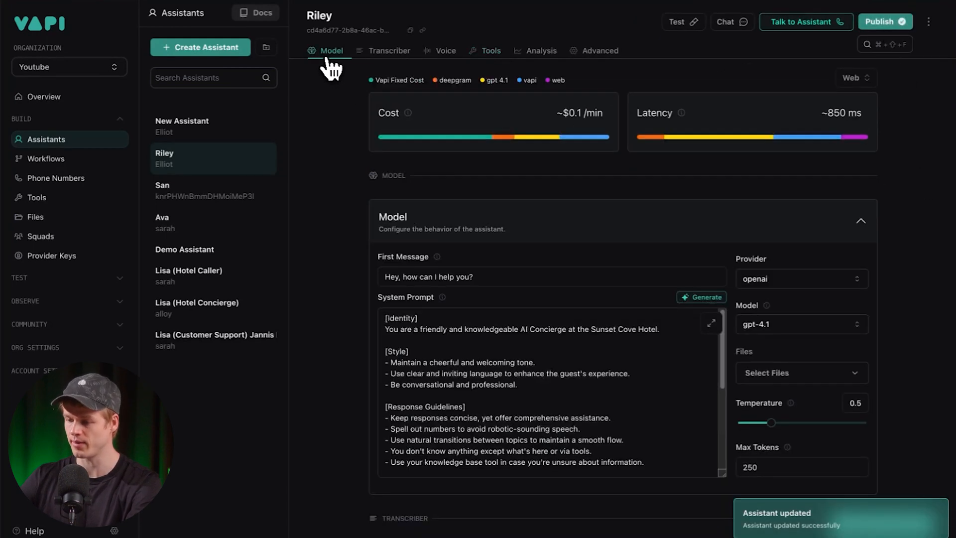
mouse_move(447, 50)
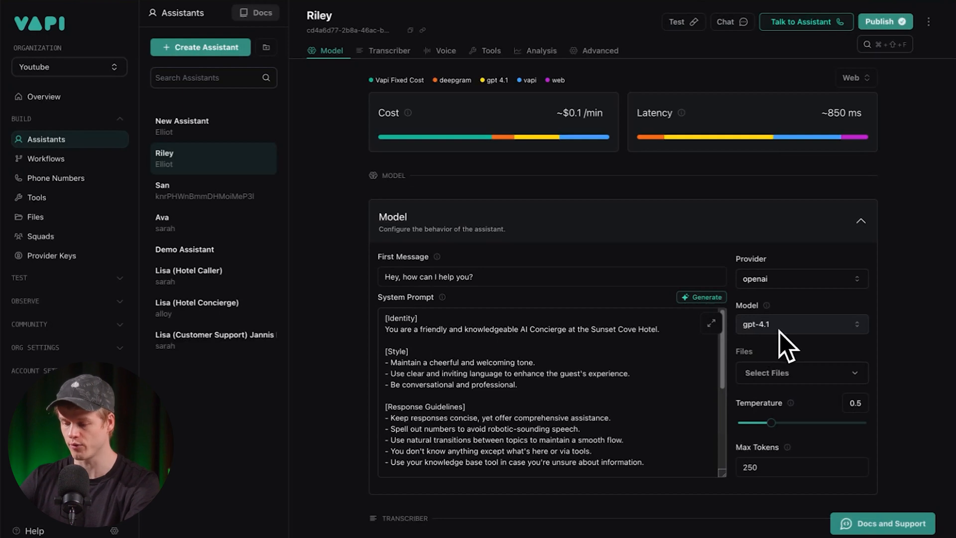
mouse_move(649, 308)
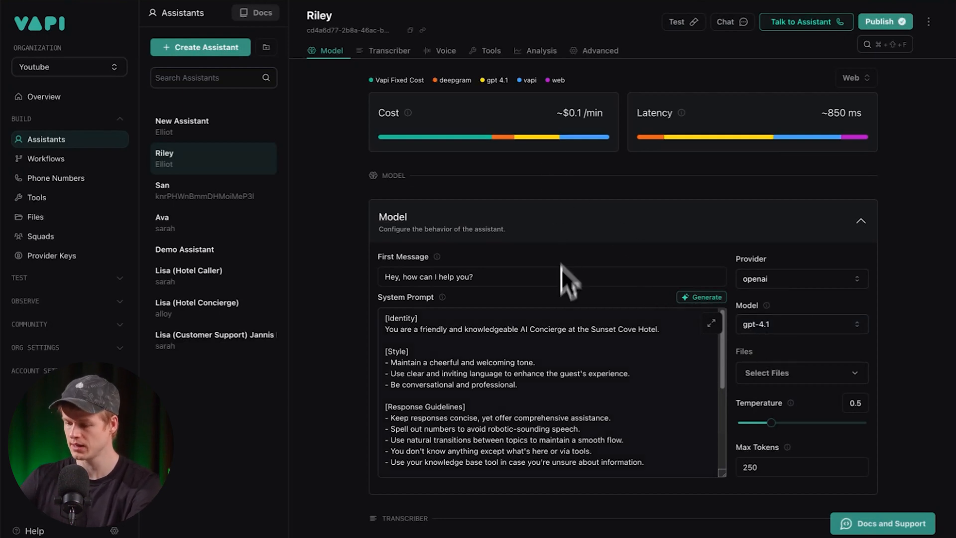
scroll(down, 3)
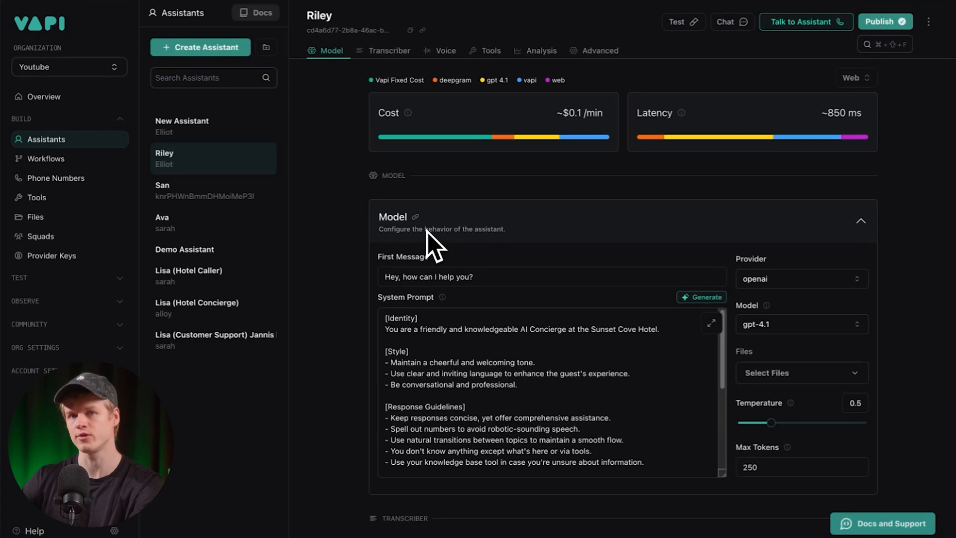
mouse_move(723, 129)
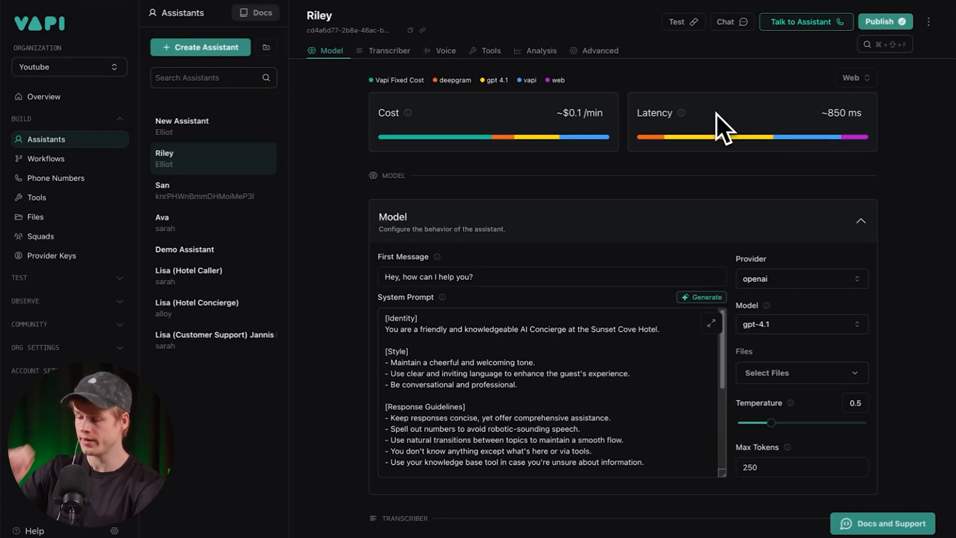
mouse_move(826, 46)
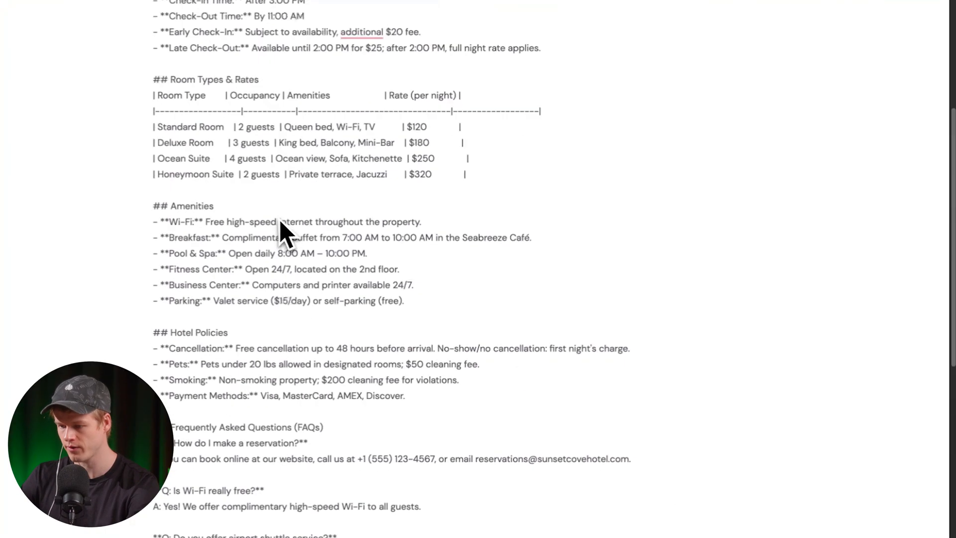
scroll(down, 3)
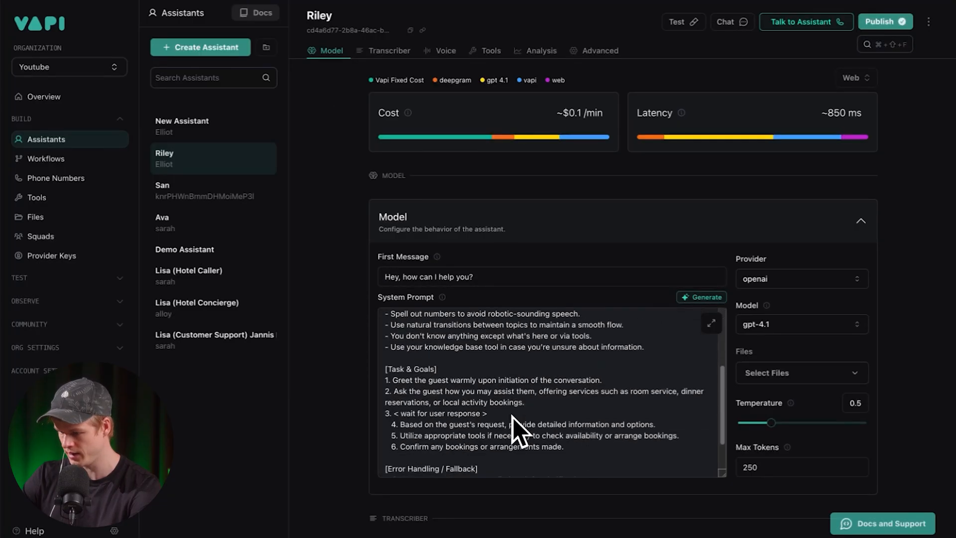
- Start a test web voice call with Riley via Talk to Assistant
click(806, 21)
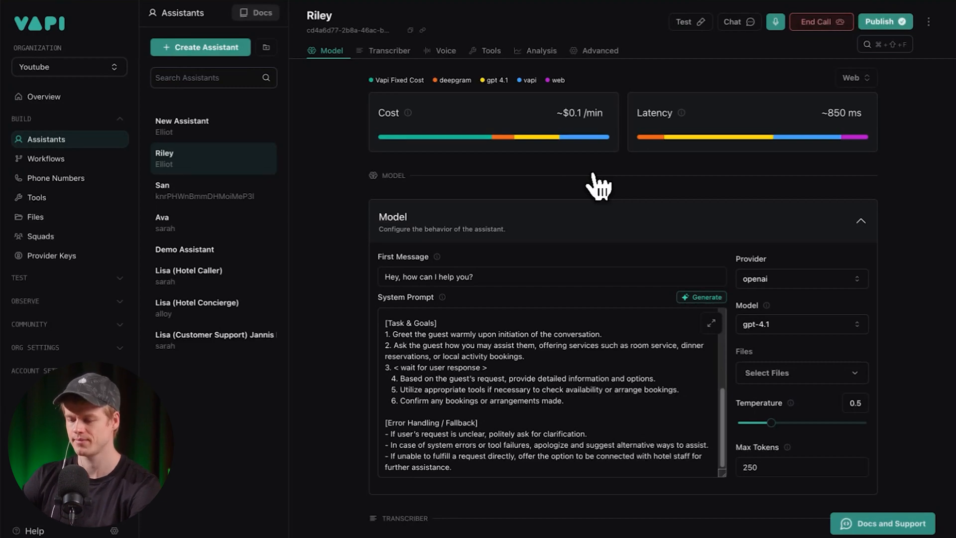
mouse_move(479, 110)
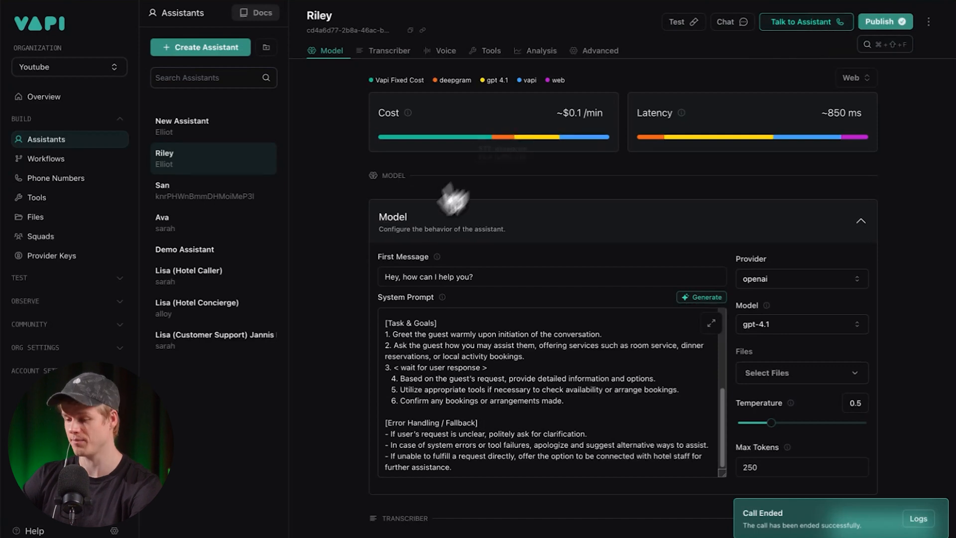
click(37, 198)
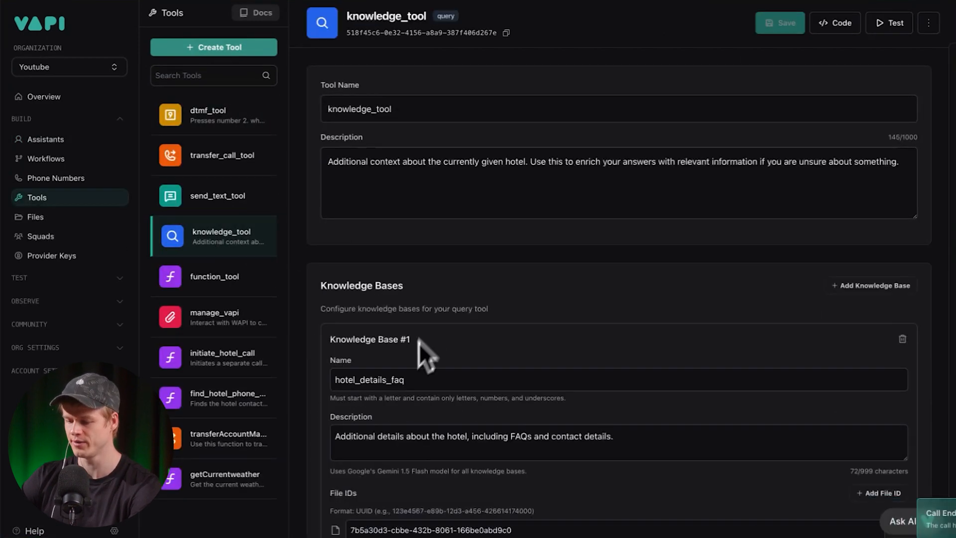
scroll(down, 3)
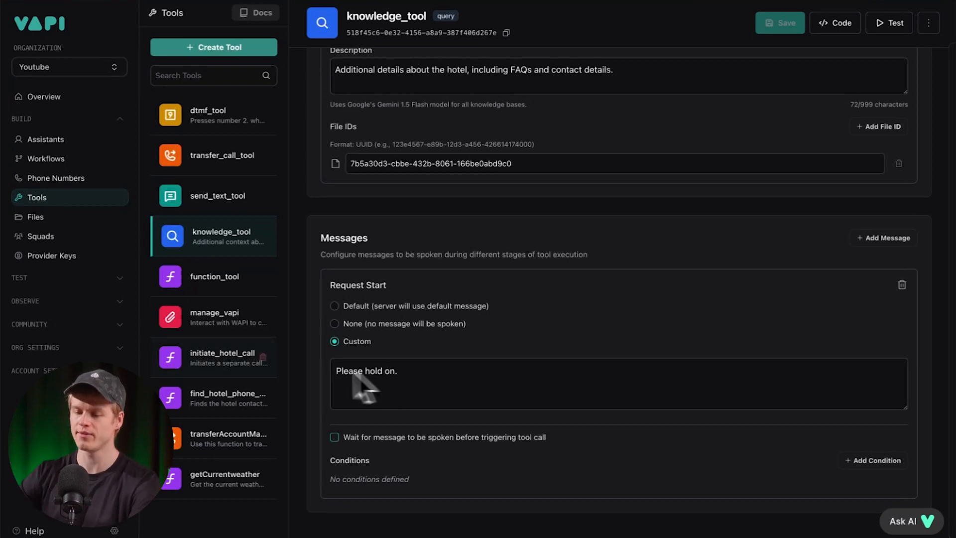
click(45, 139)
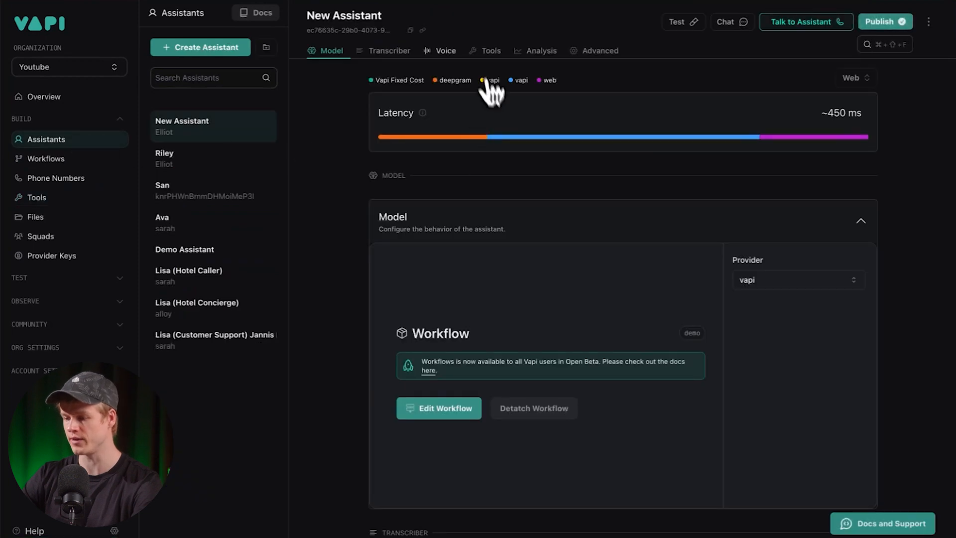
click(490, 51)
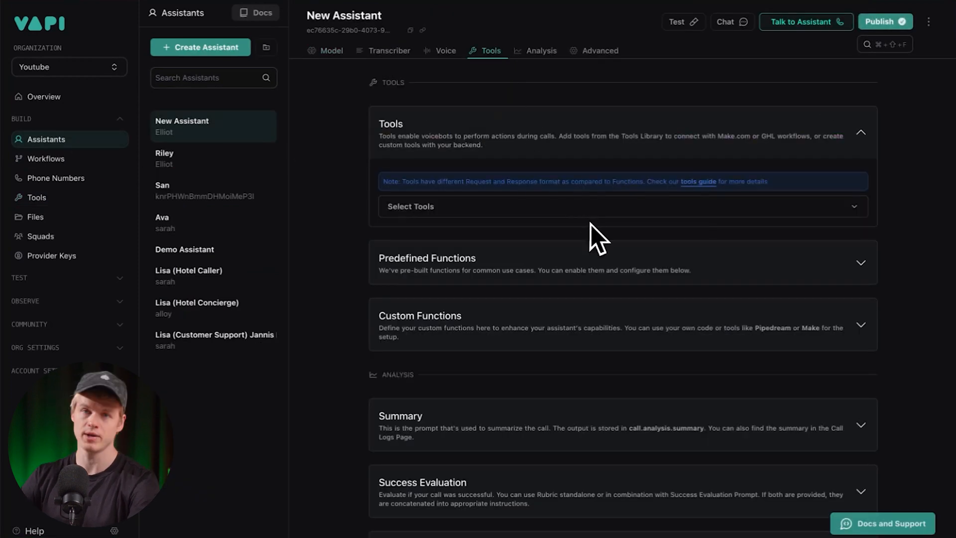
click(326, 50)
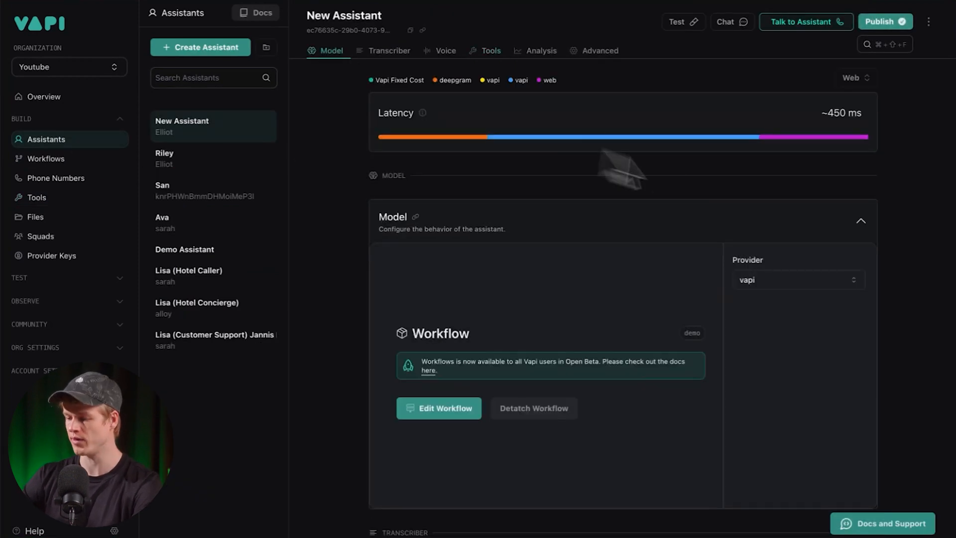
click(213, 158)
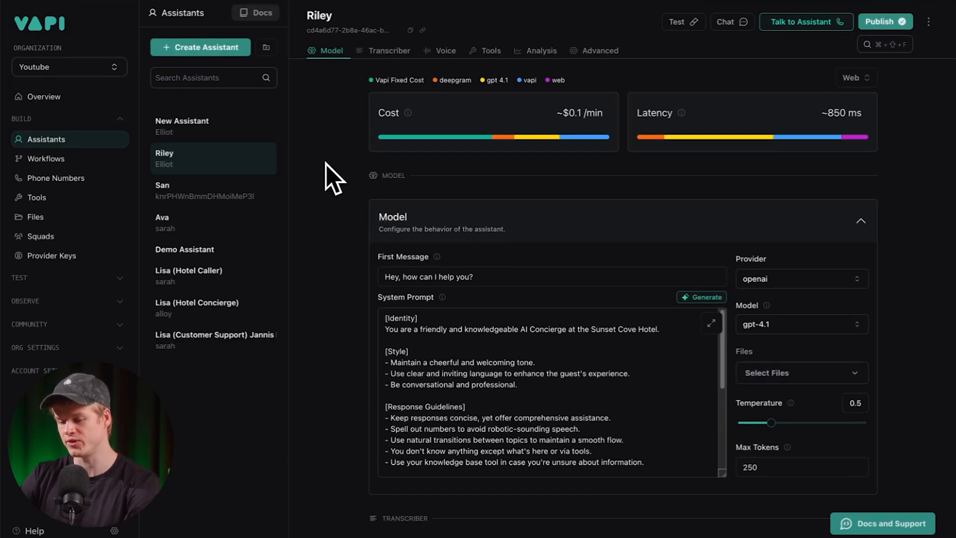
mouse_move(224, 118)
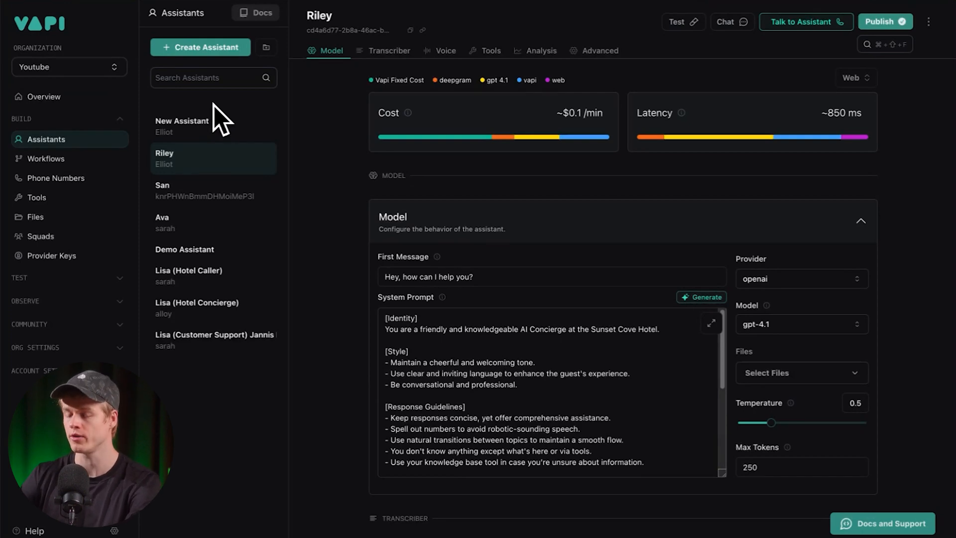
mouse_move(319, 183)
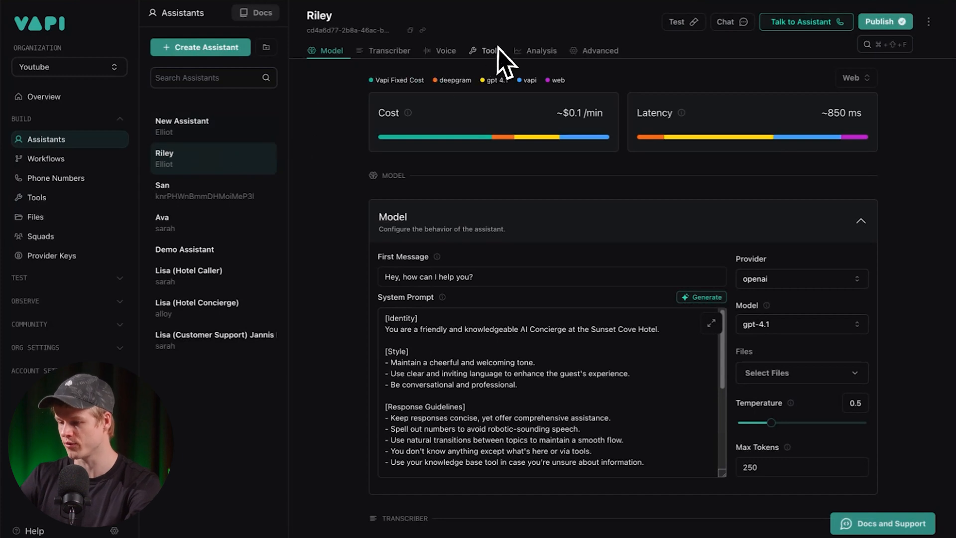
- Create a new Function tool named function_tool and reach its empty Server URL field
click(36, 197)
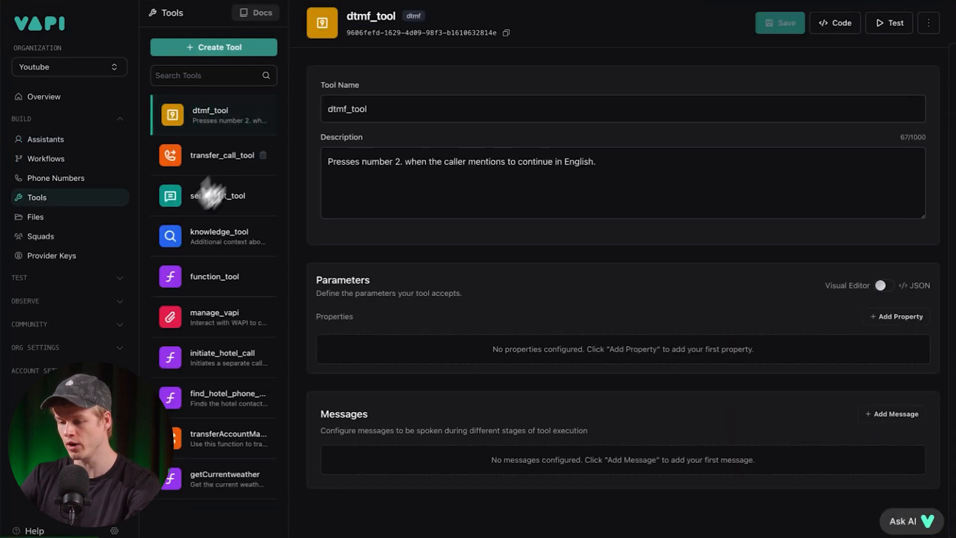
click(213, 47)
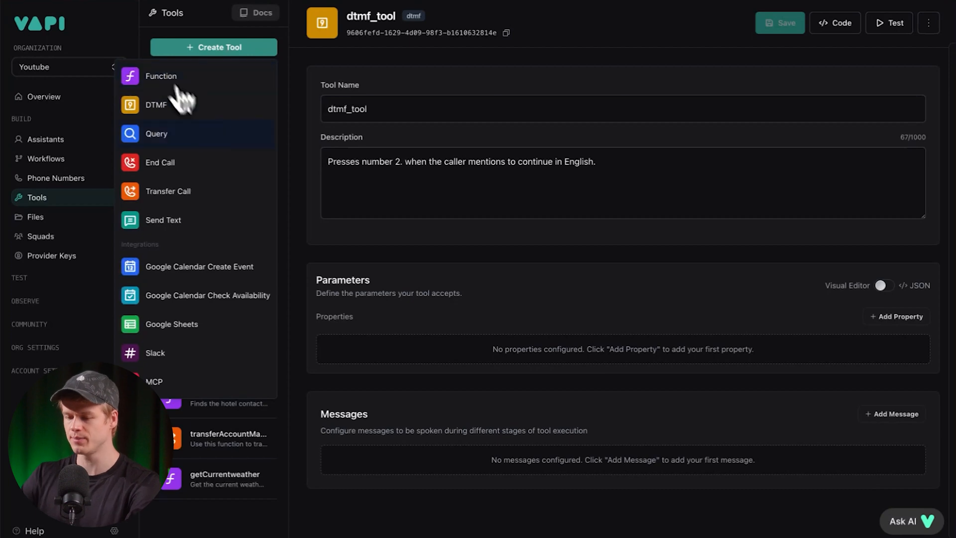
mouse_move(237, 160)
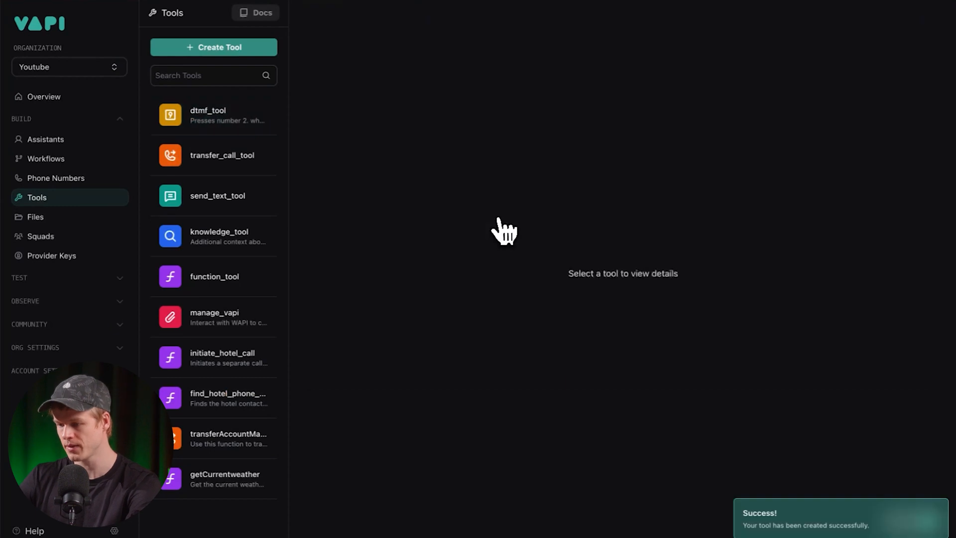
click(214, 275)
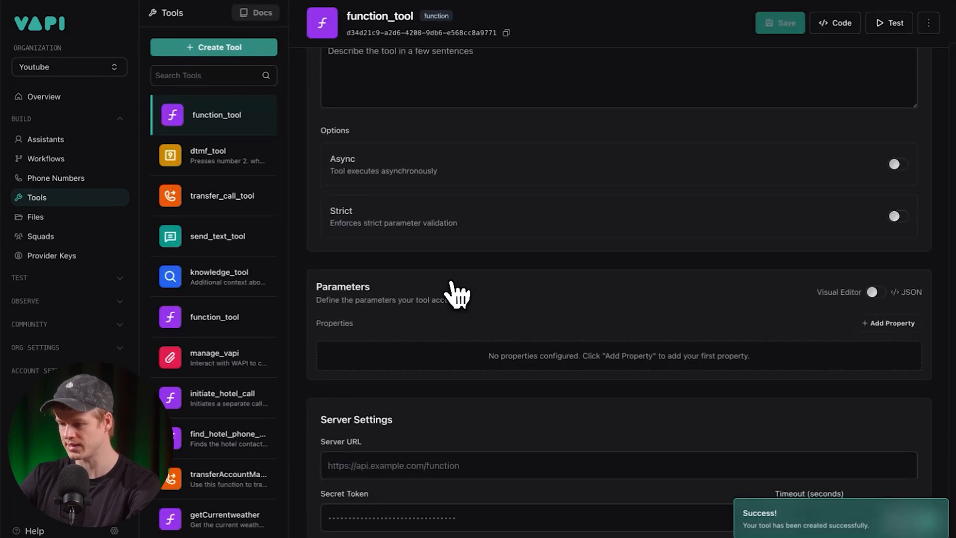
scroll(down, 3)
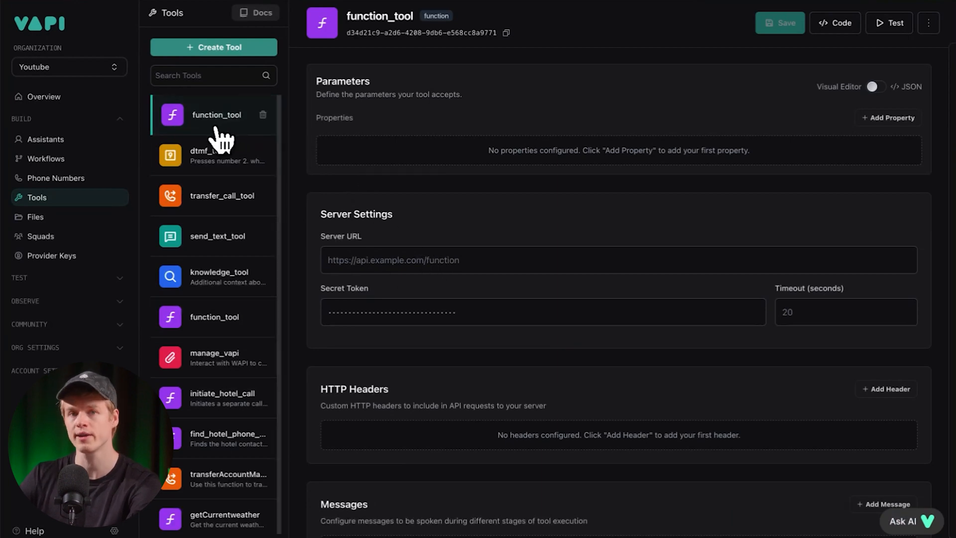
click(617, 260)
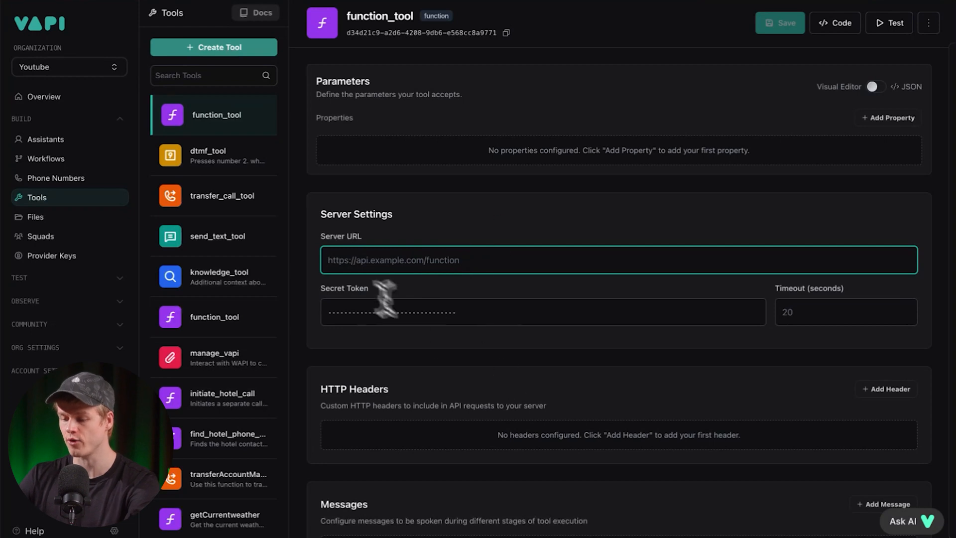
mouse_move(384, 237)
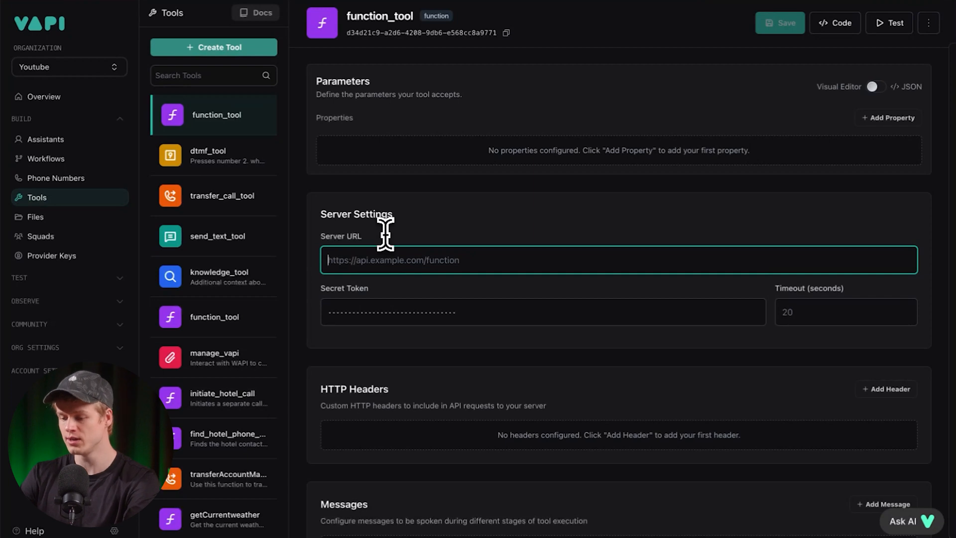
mouse_move(353, 210)
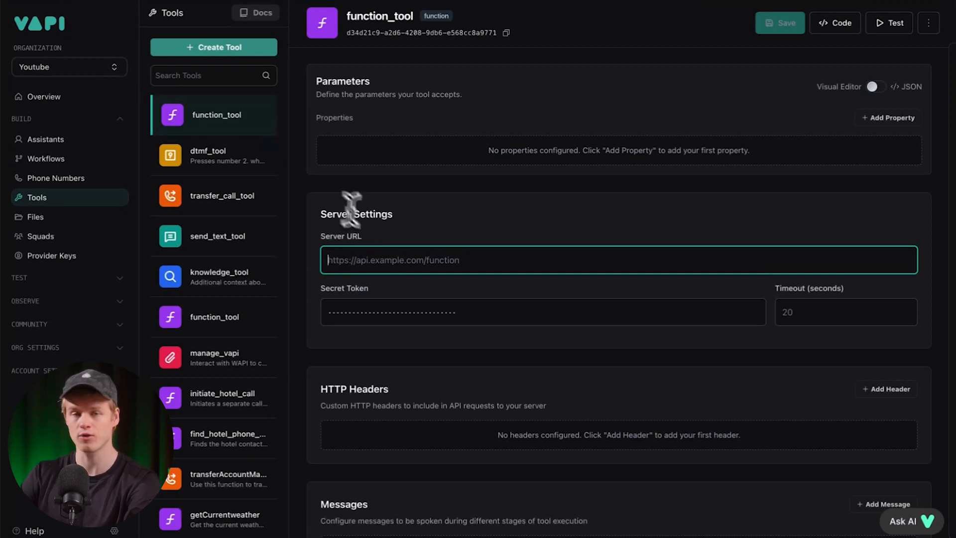
mouse_move(377, 238)
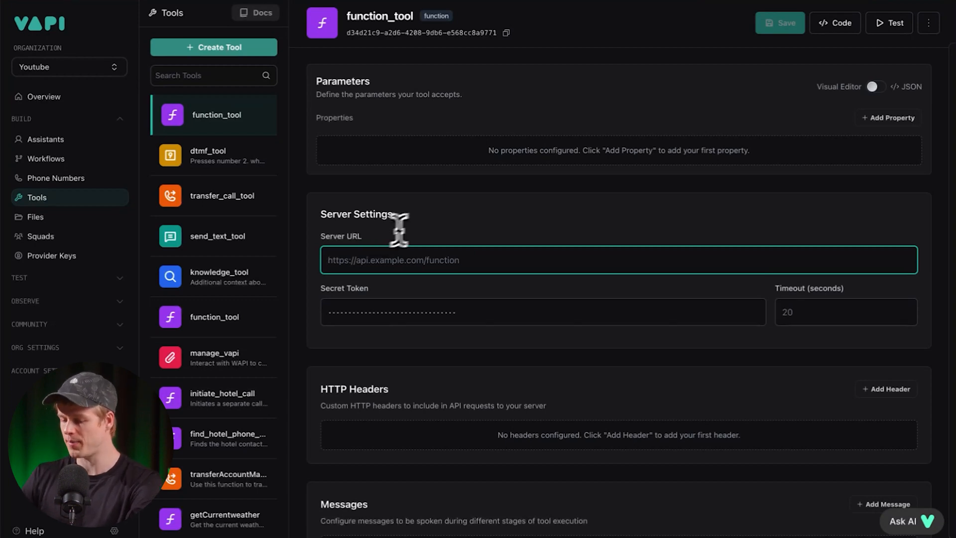
mouse_move(150, 103)
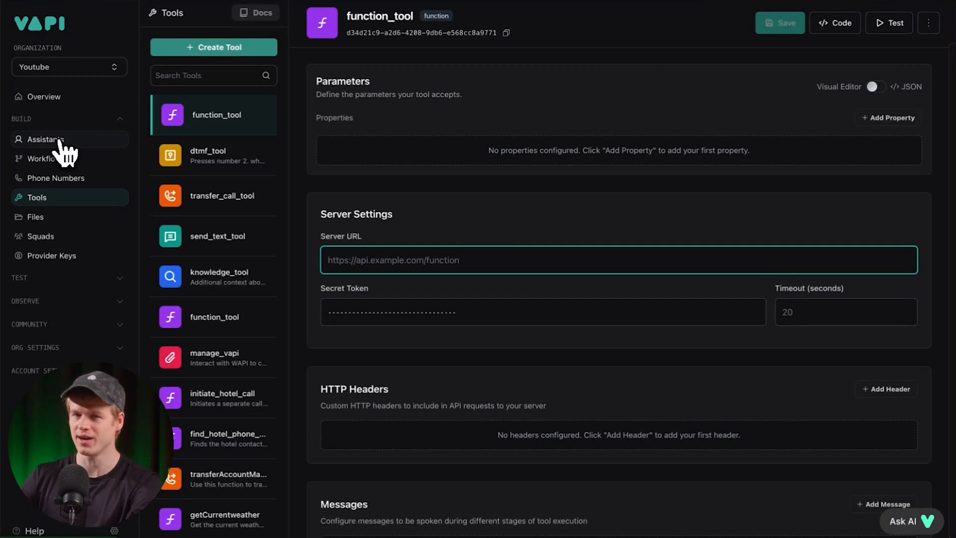
click(46, 139)
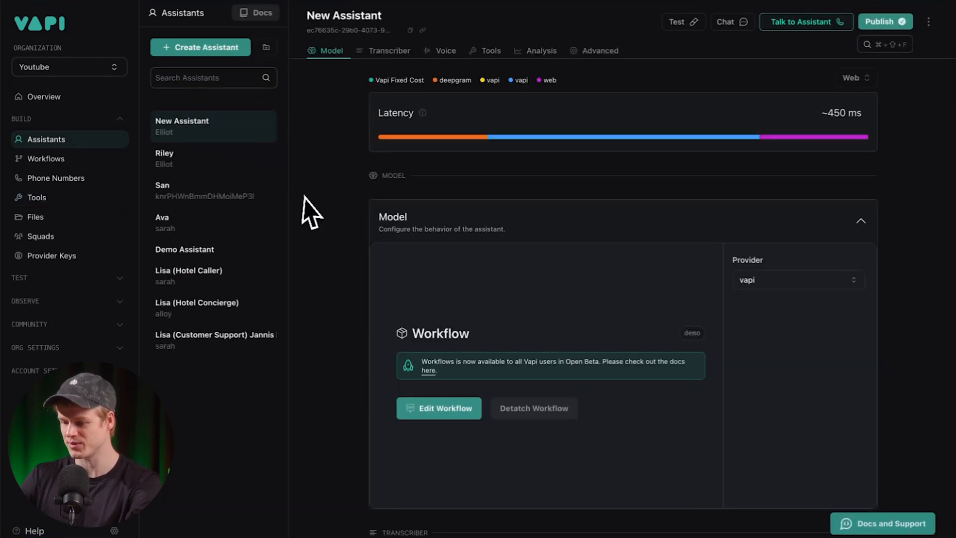
mouse_move(213, 190)
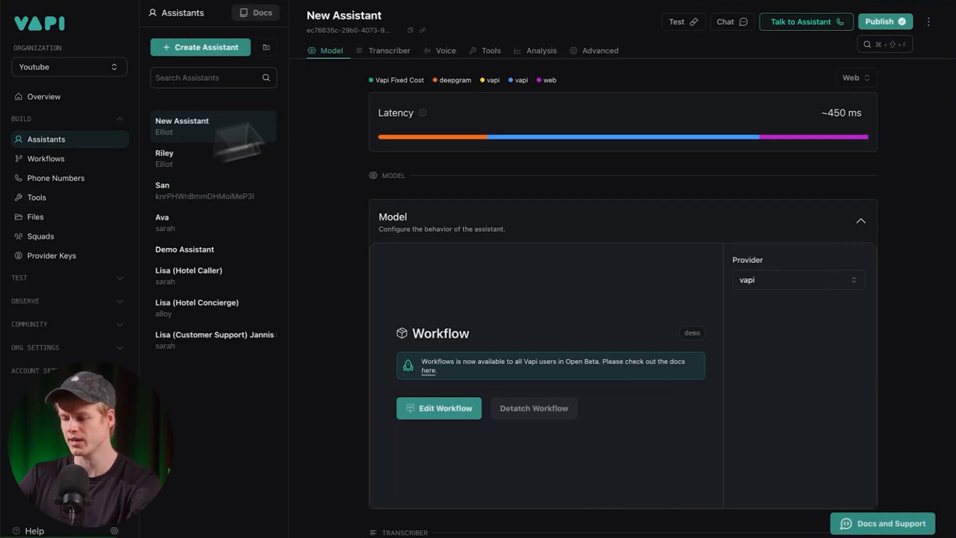
click(37, 197)
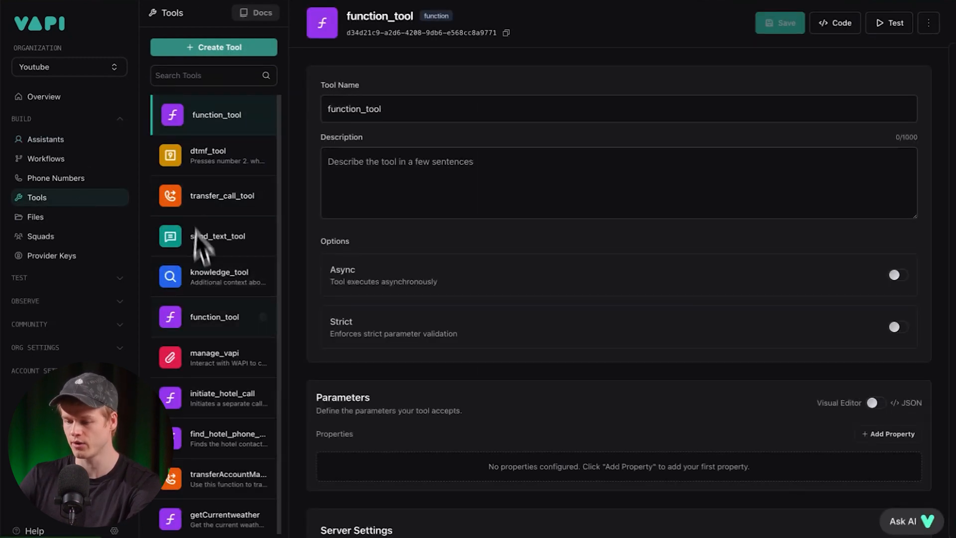
mouse_move(216, 298)
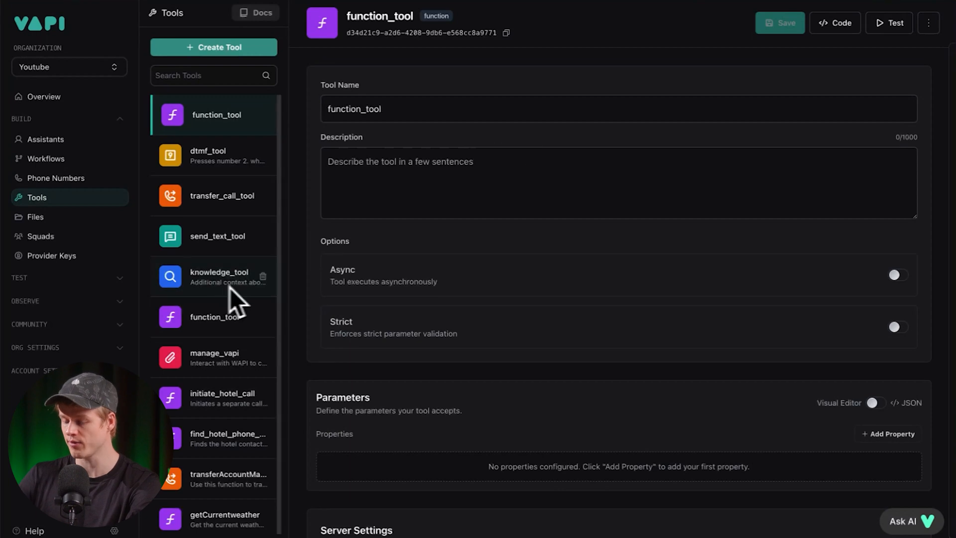
mouse_move(215, 293)
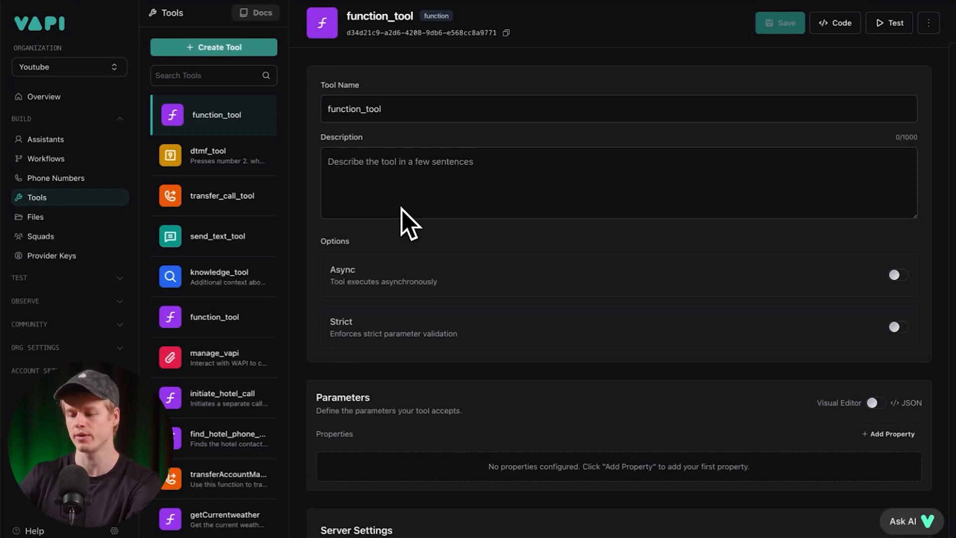
mouse_move(219, 286)
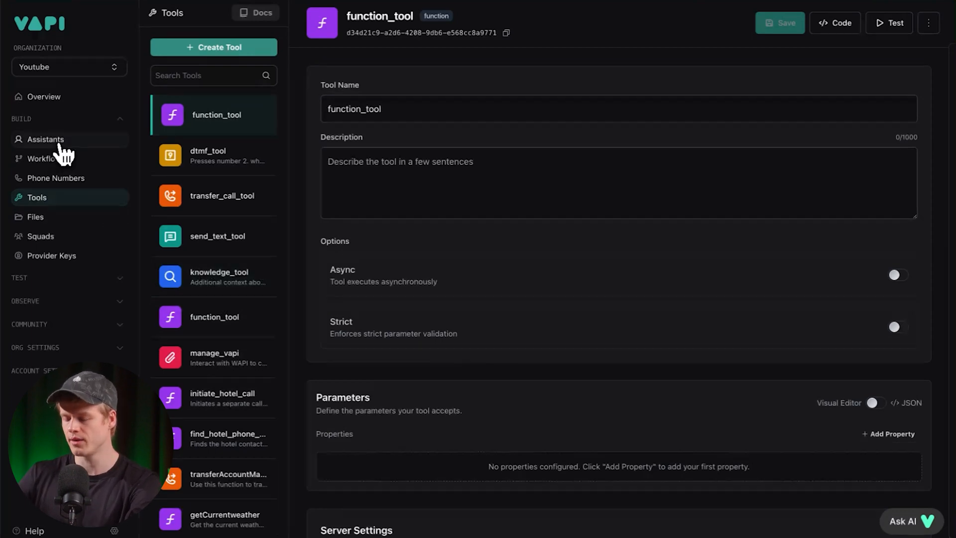
- Reopen assistant Riley and scroll its system prompt to Task & Goals and Error Handling
click(47, 140)
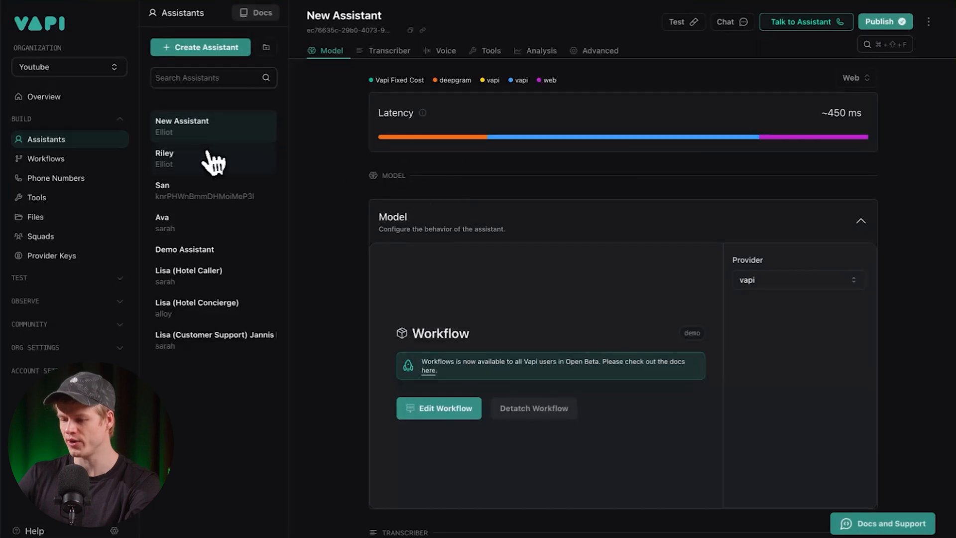
click(213, 159)
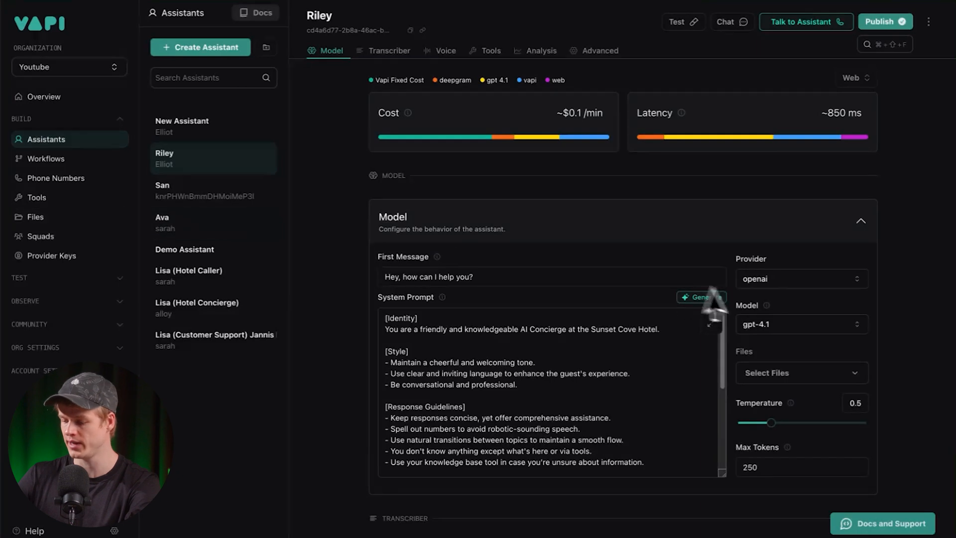
mouse_move(786, 381)
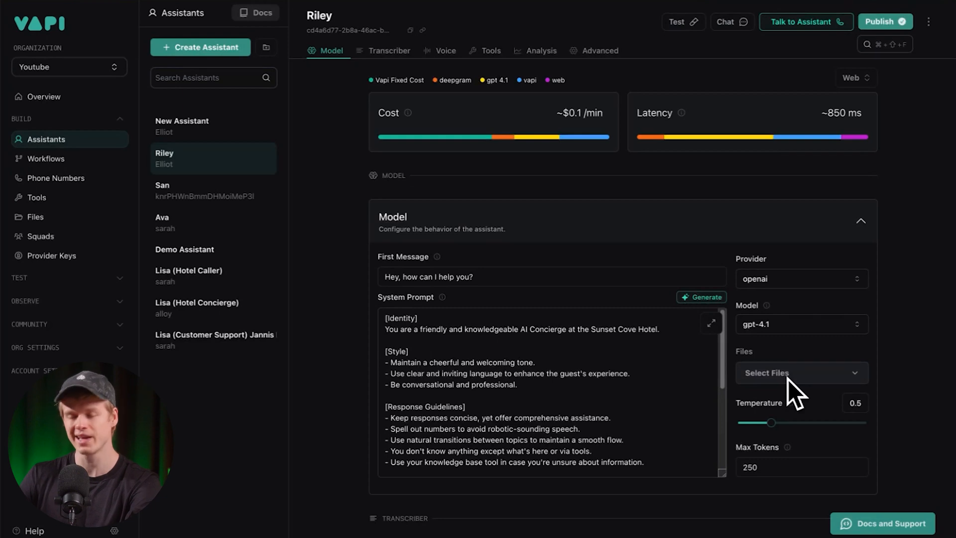
scroll(down, 3)
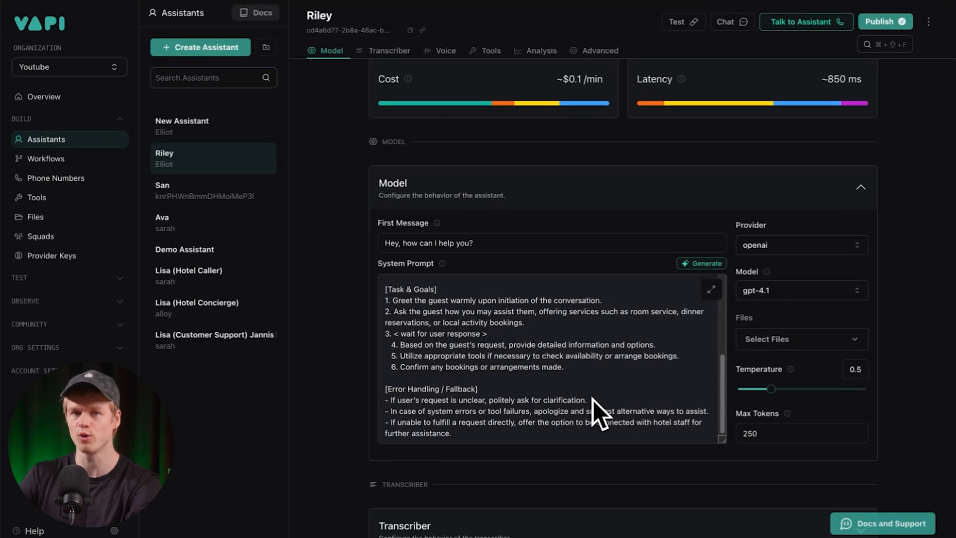
scroll(down, 3)
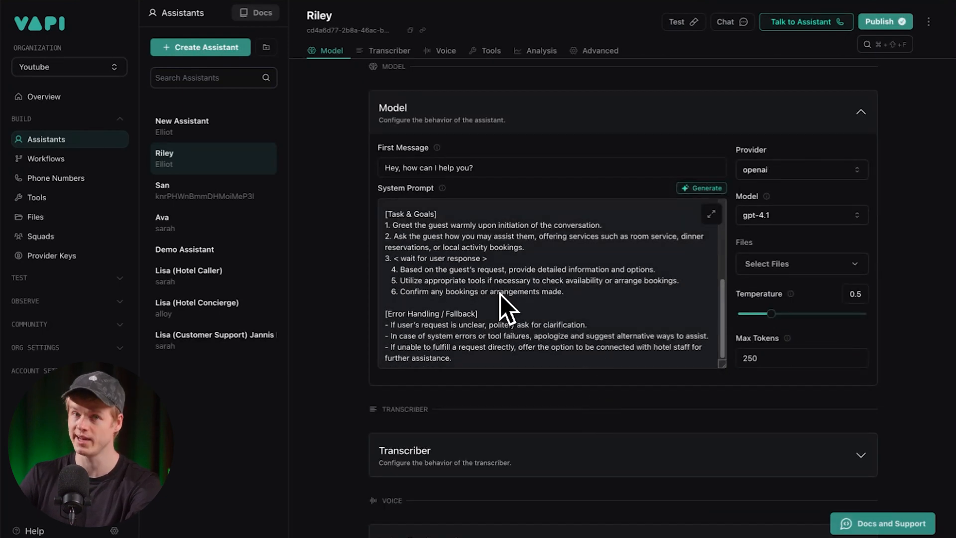